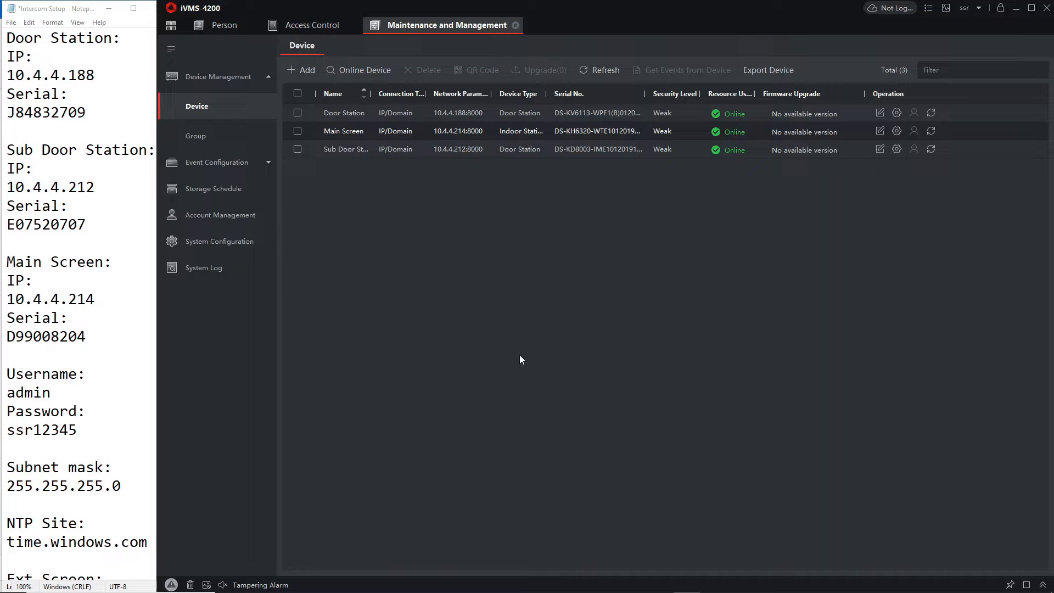
mouse_move(668, 165)
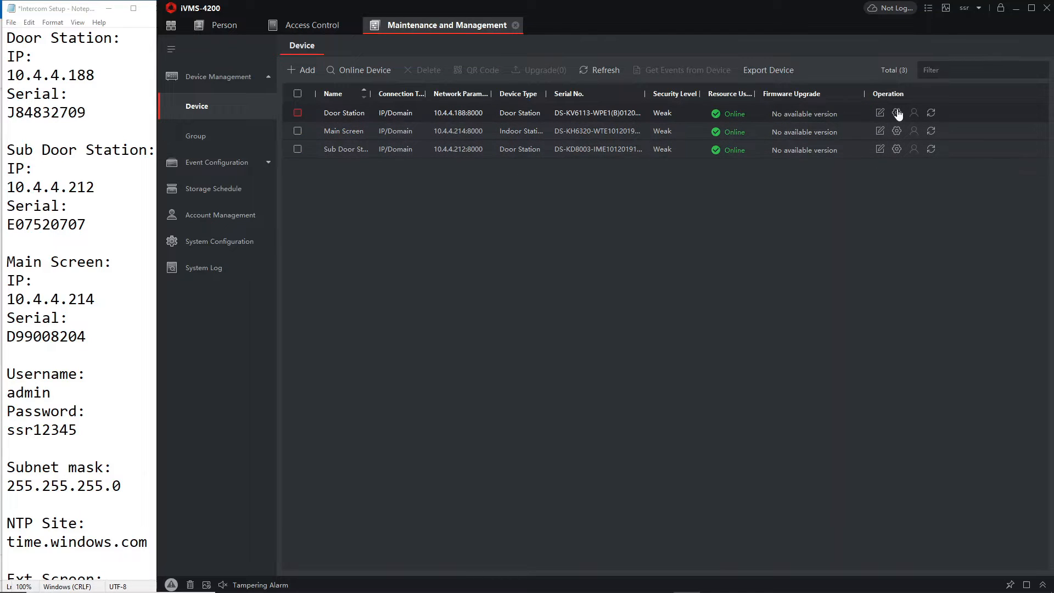
Open the Door Station's remote configuration from its gear icon in the device list.
left_click(897, 112)
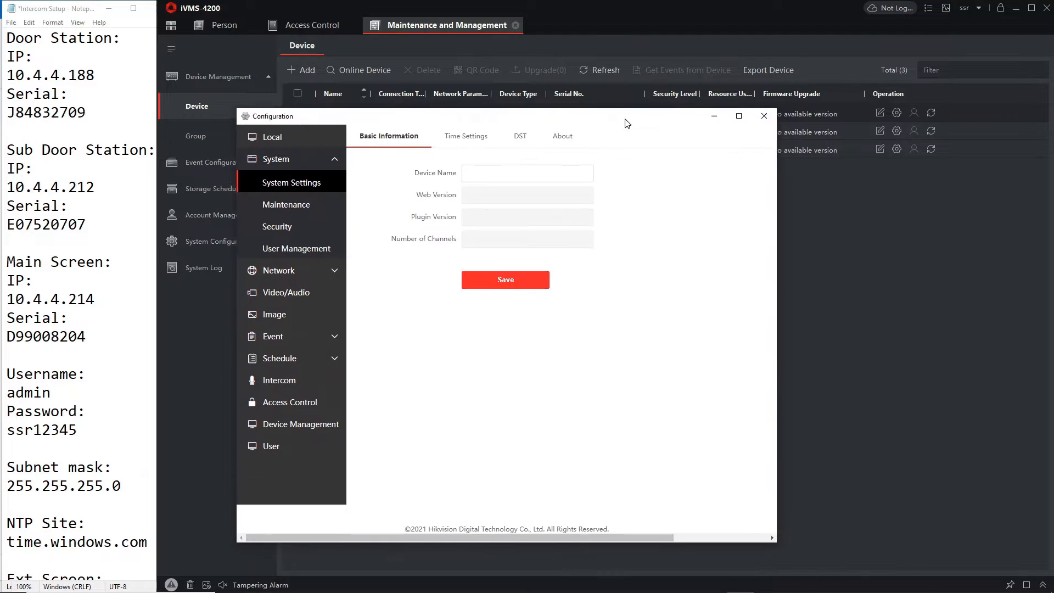
Switch the Door Station's time to NTP with a 1-minute interval and save.
left_click(465, 136)
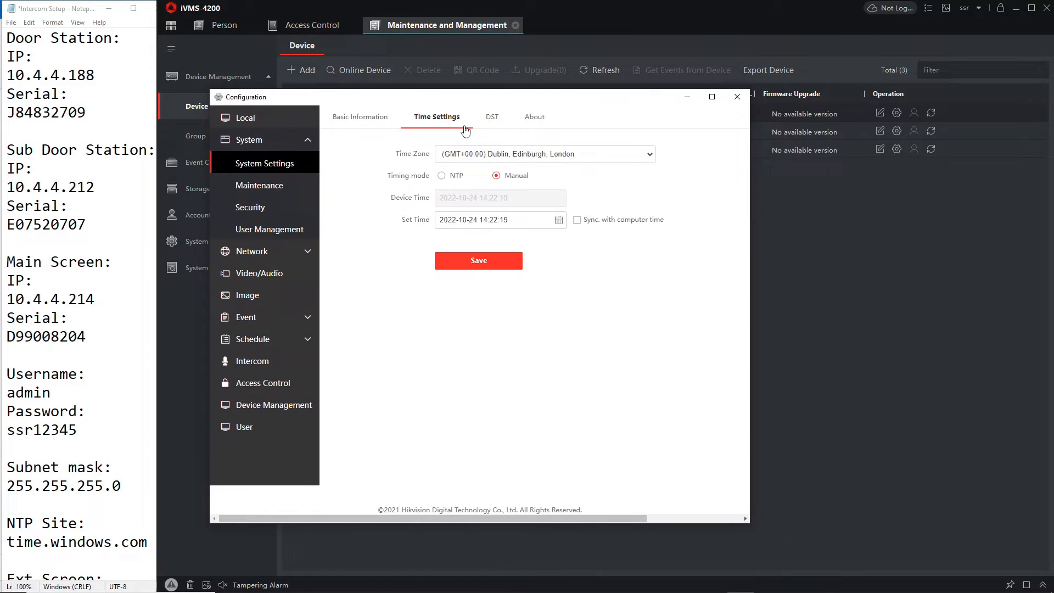
left_click(442, 175)
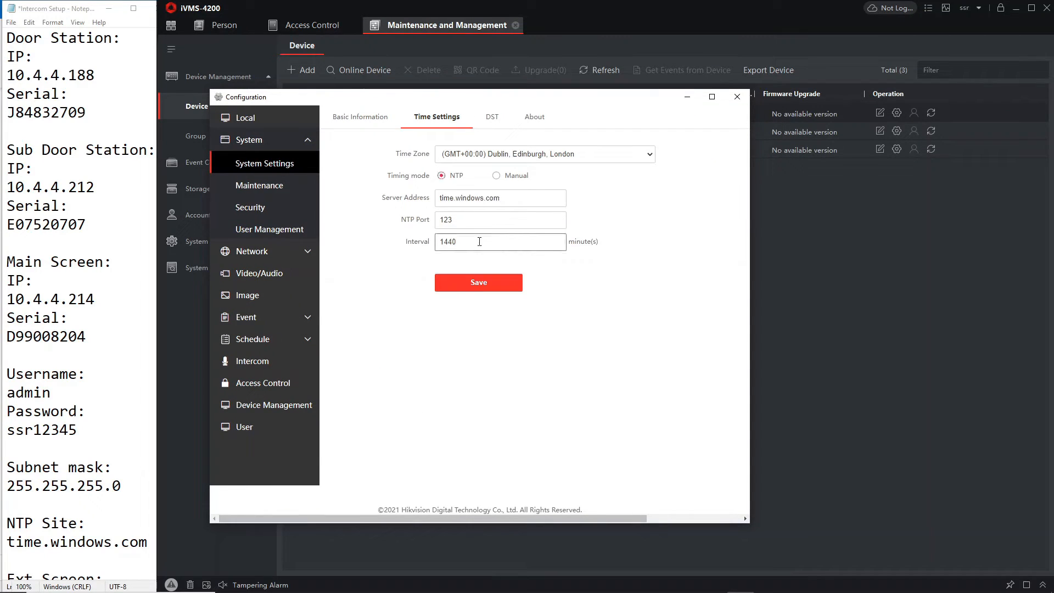
type("1")
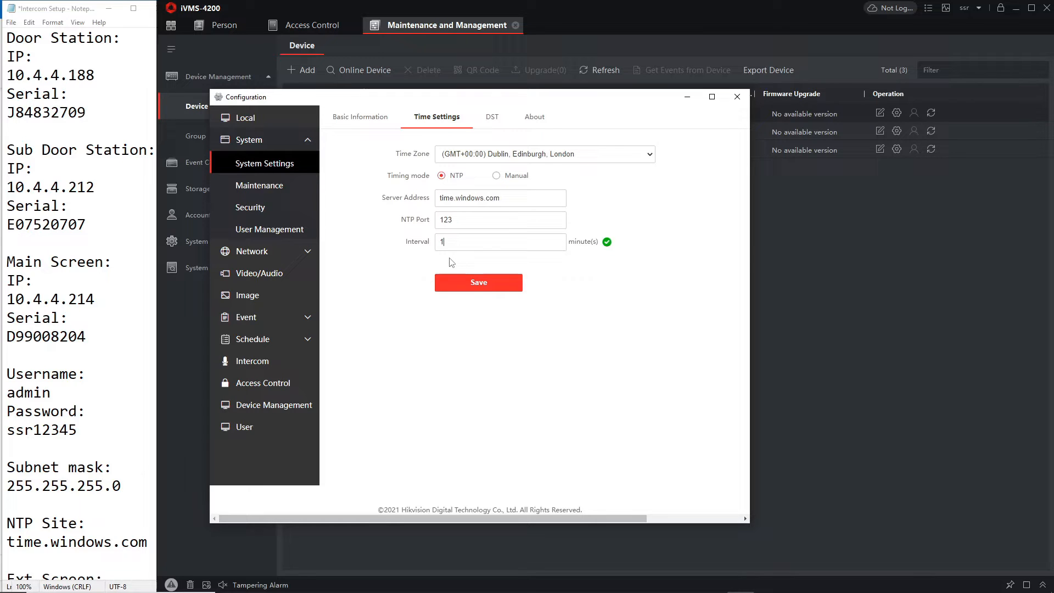
left_click(478, 281)
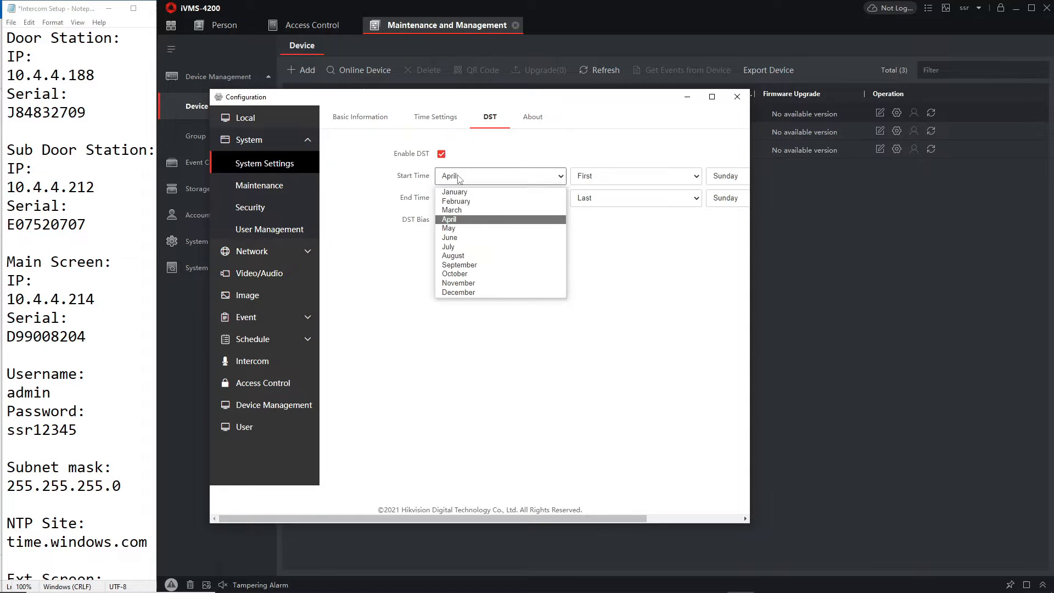
Save DST from March's last Sunday to October's, with a 60-minute bias.
left_click(452, 210)
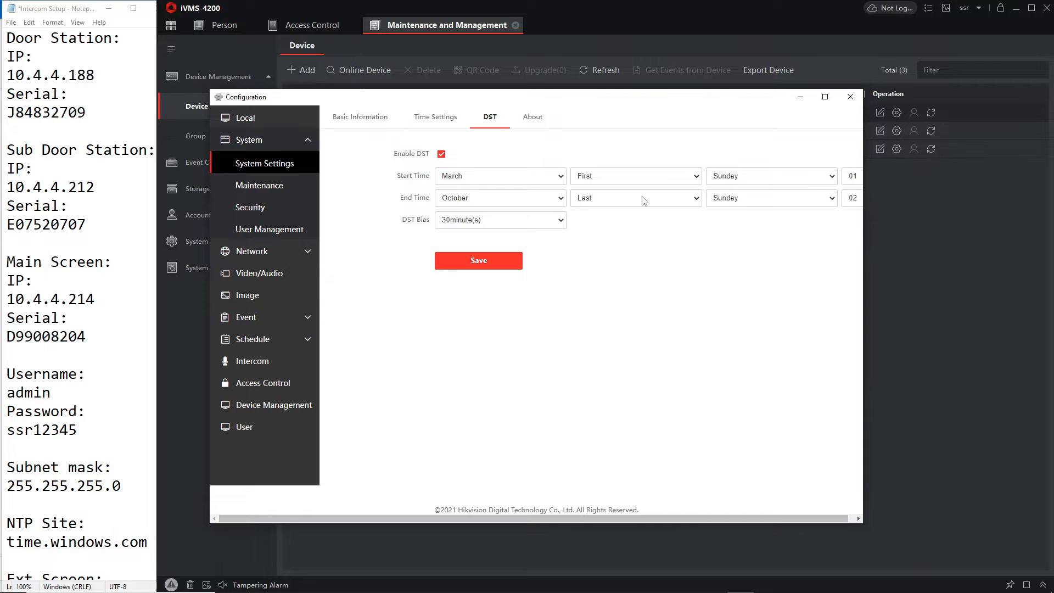
left_click(500, 220)
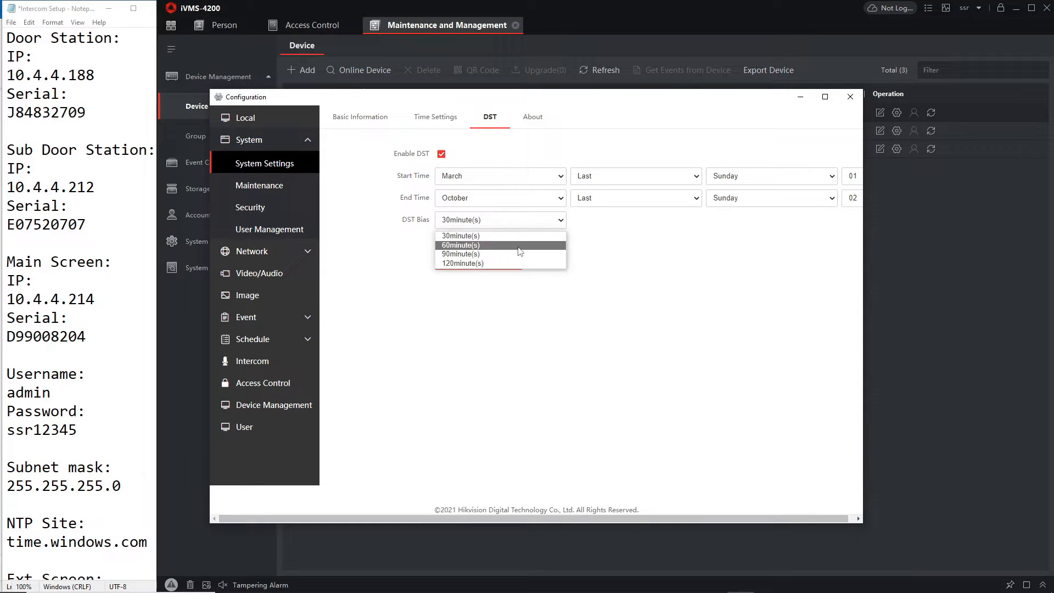
left_click(460, 245)
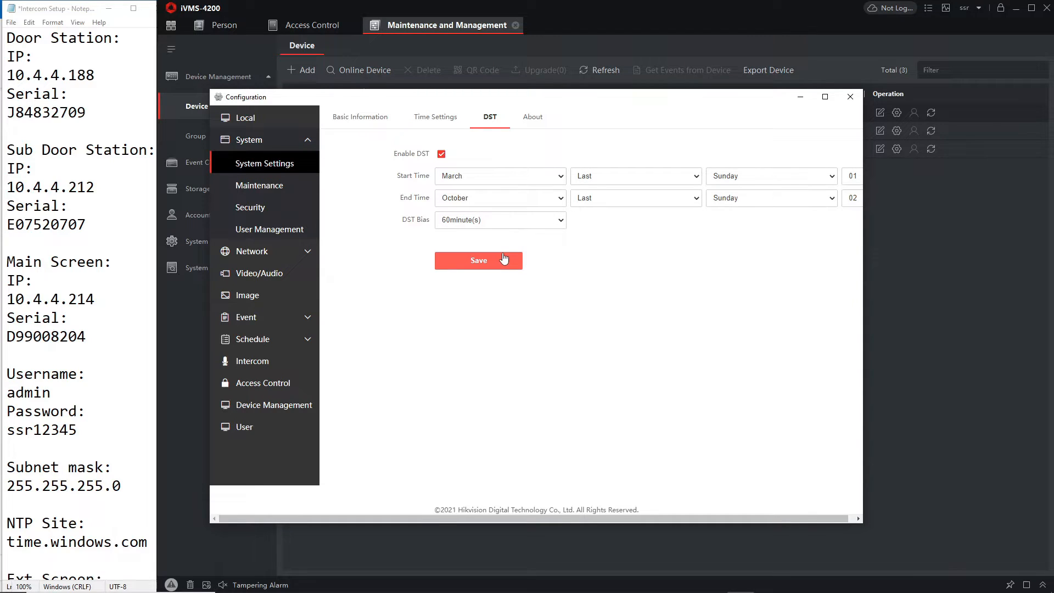
left_click(478, 260)
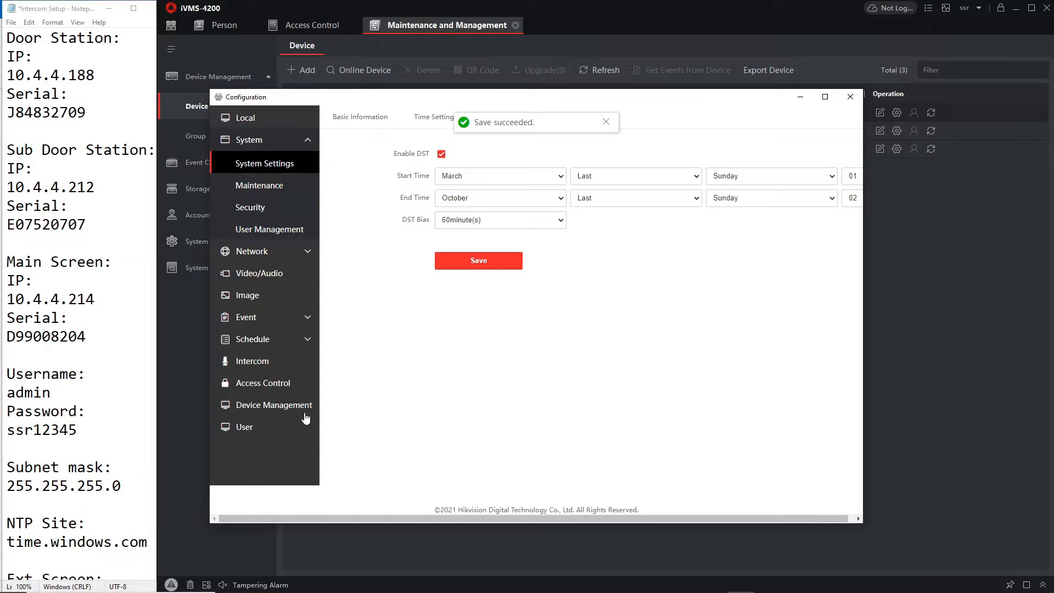
left_click(273, 315)
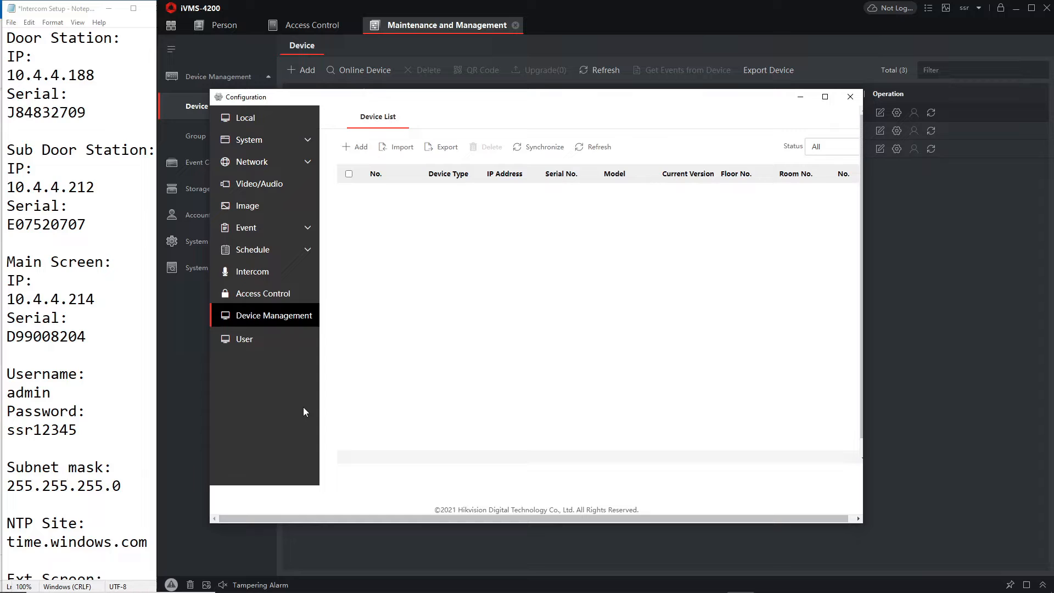
mouse_move(866, 236)
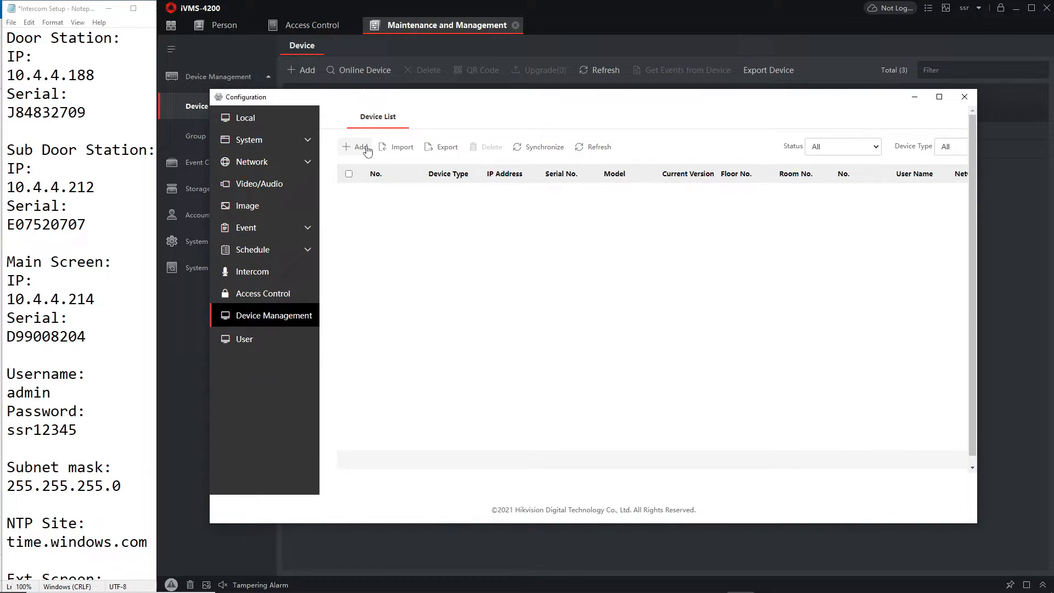
left_click(355, 146)
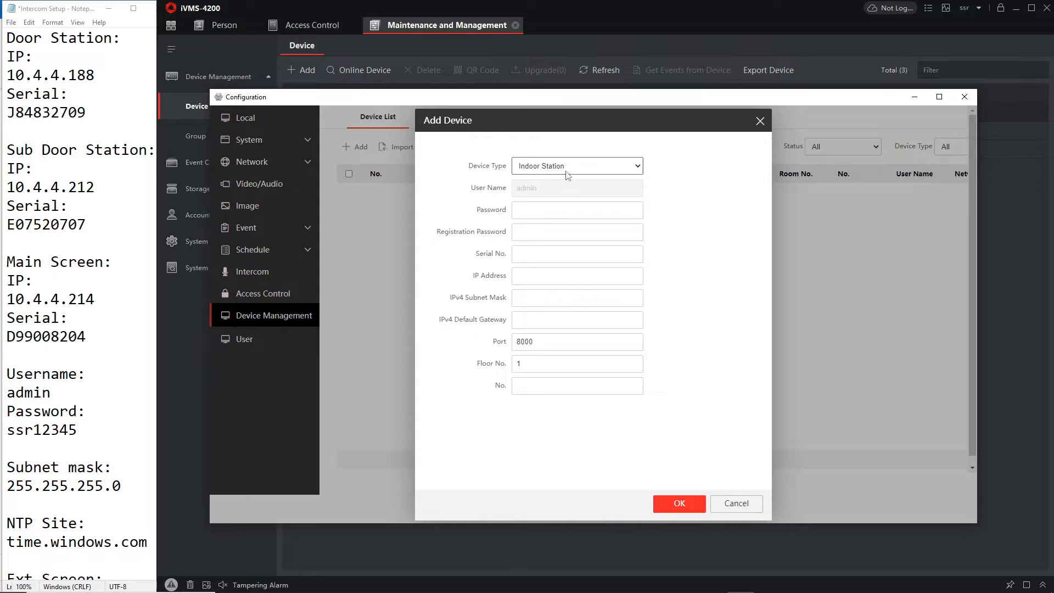
left_click(576, 166)
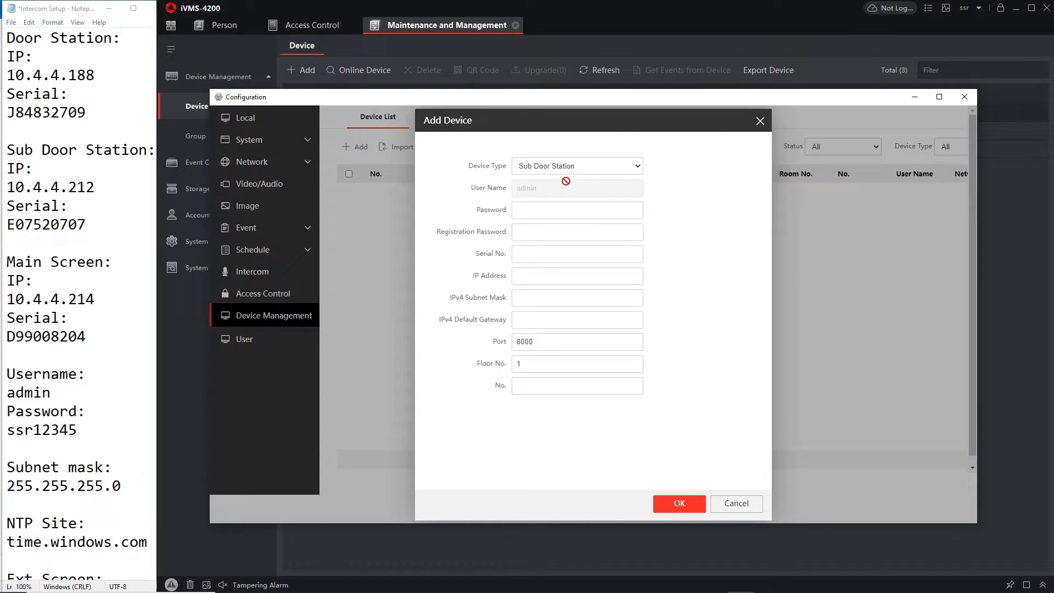
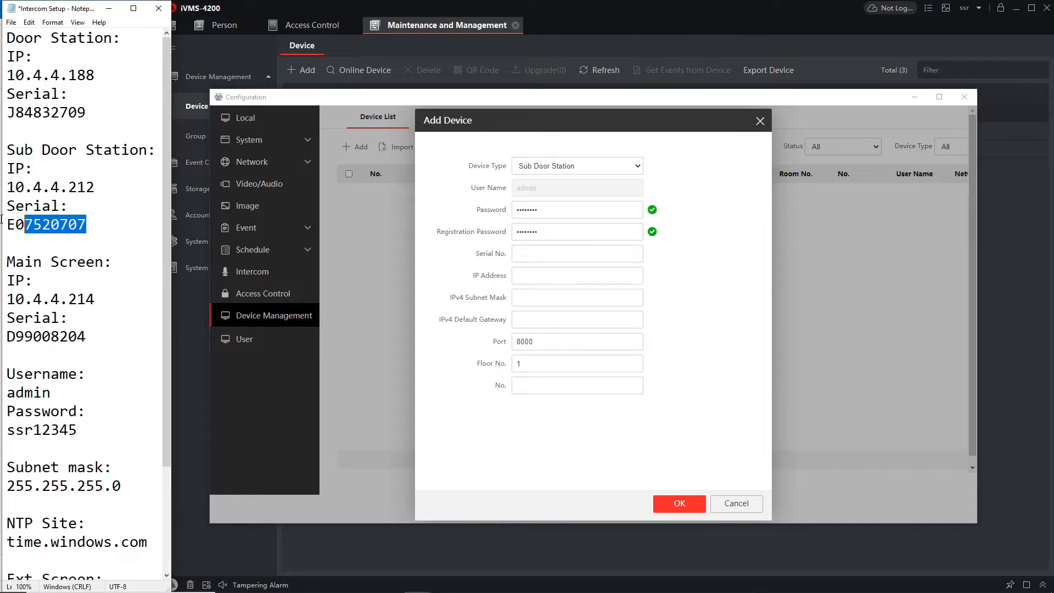
Enter serial E07520707, IP 10.4.4.212, subnet mask, gateway and No. 1, then confirm.
type("E07520707")
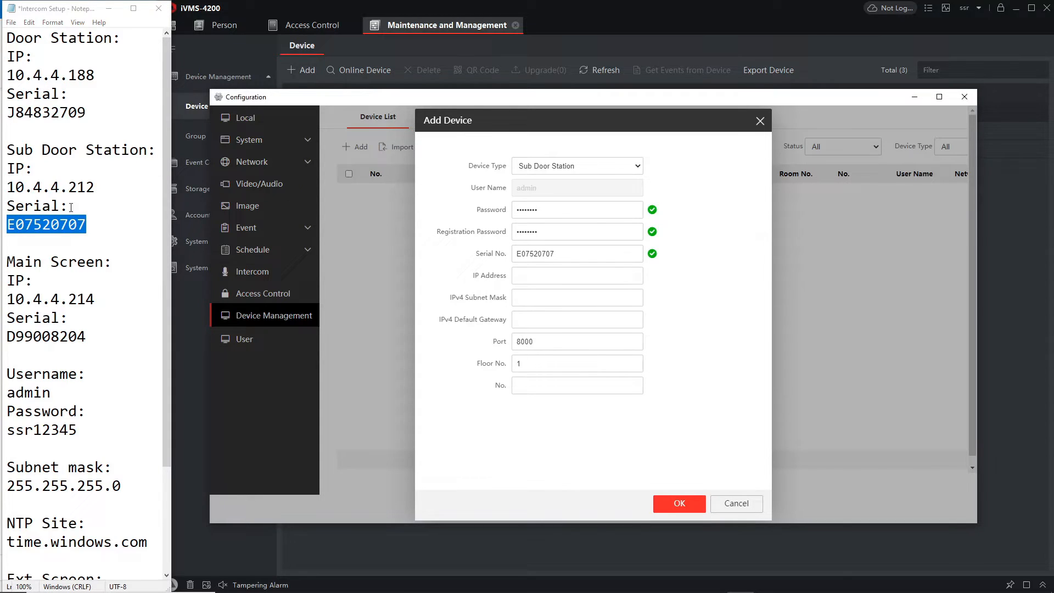
type("10.4.4.212")
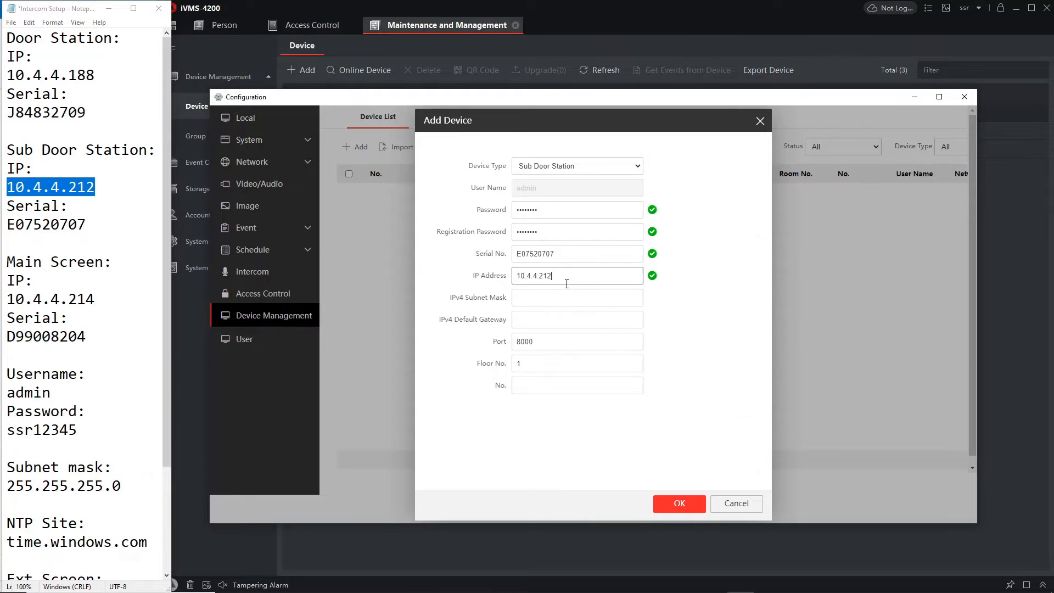
left_click(576, 297)
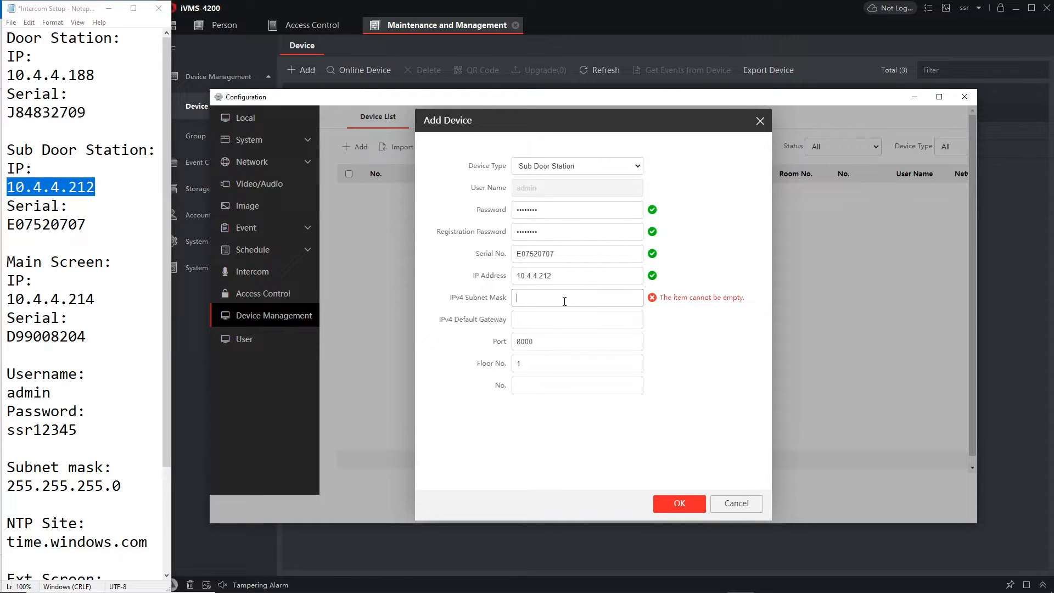
type("255.255.255.0")
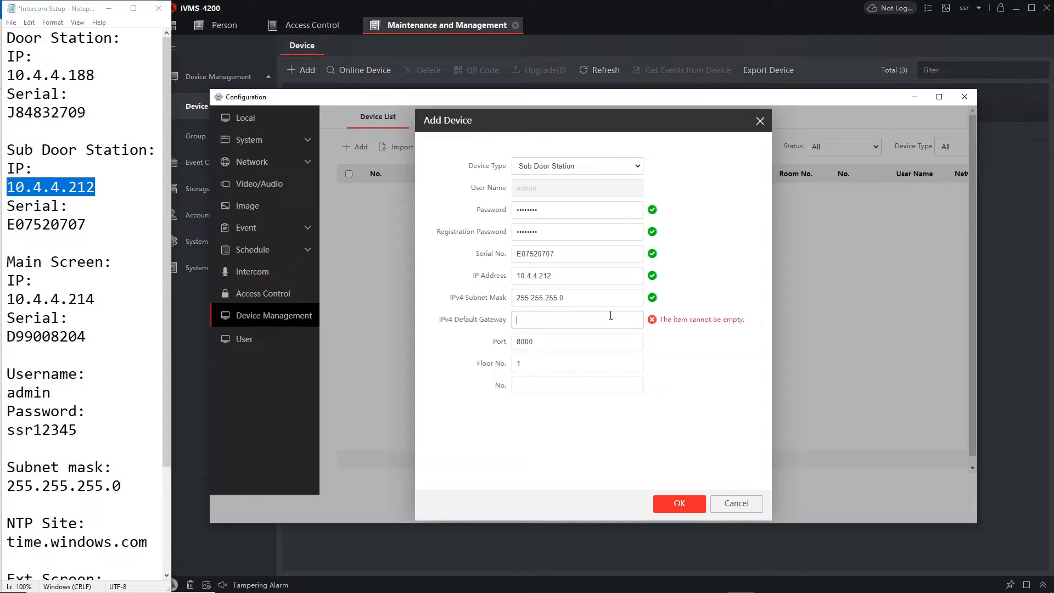
type("10.4.4.2")
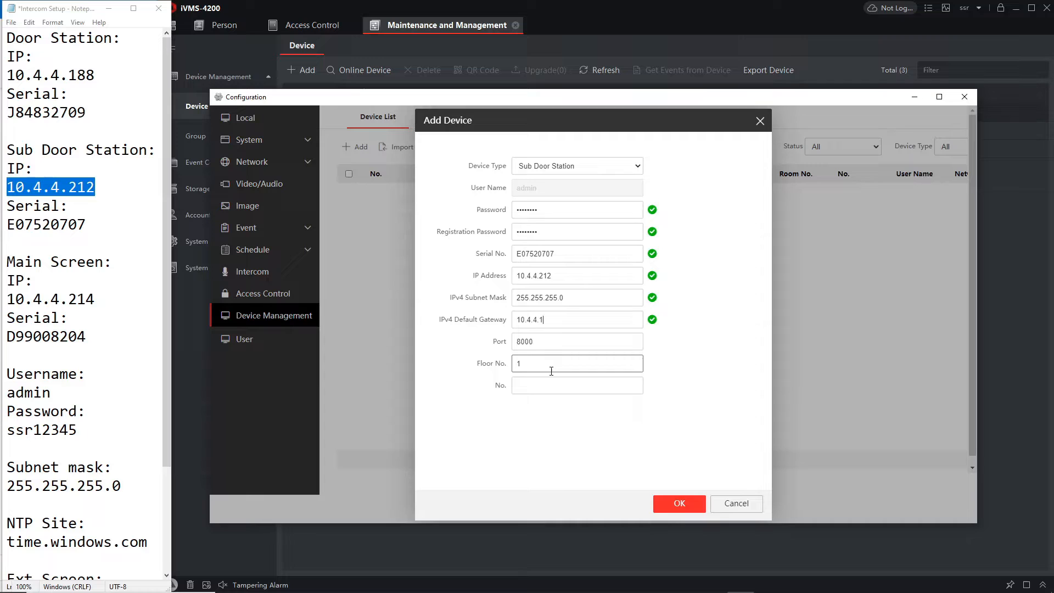
type("1")
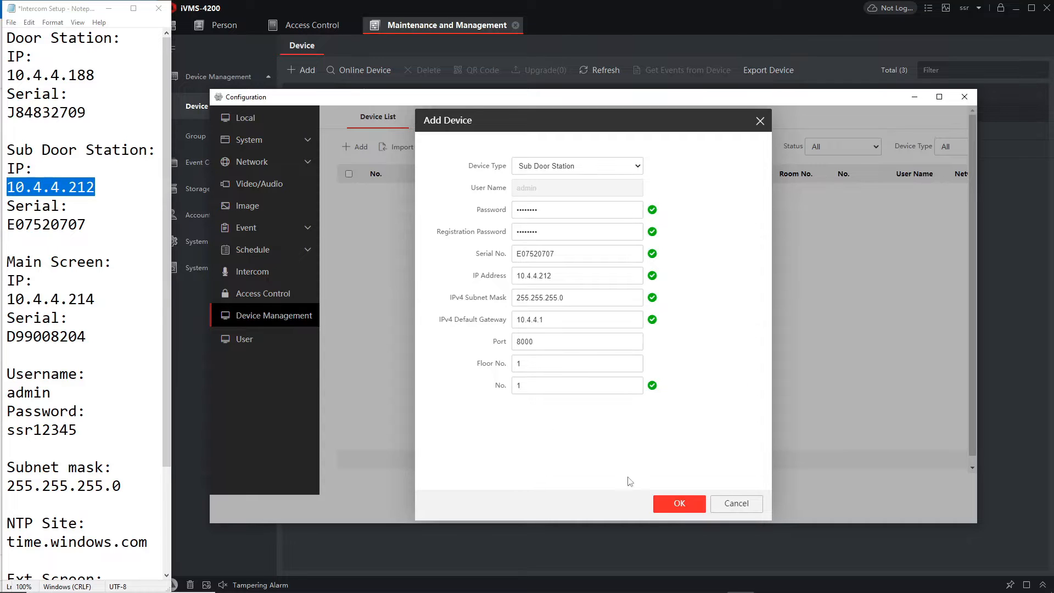
left_click(678, 503)
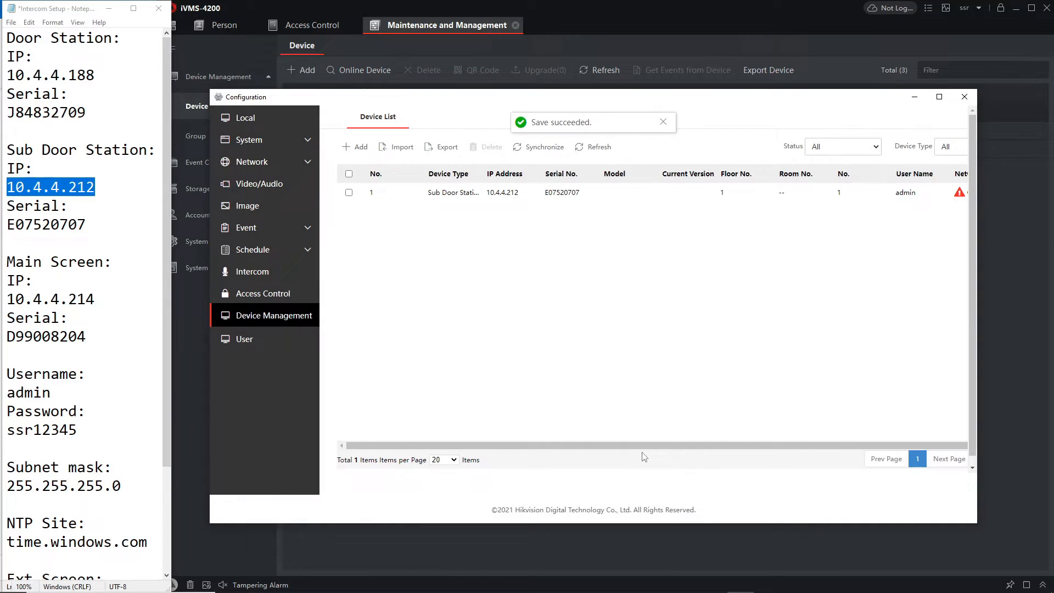
Reveal the remaining device list columns, showing the new Sub Door Station offline.
left_click(663, 122)
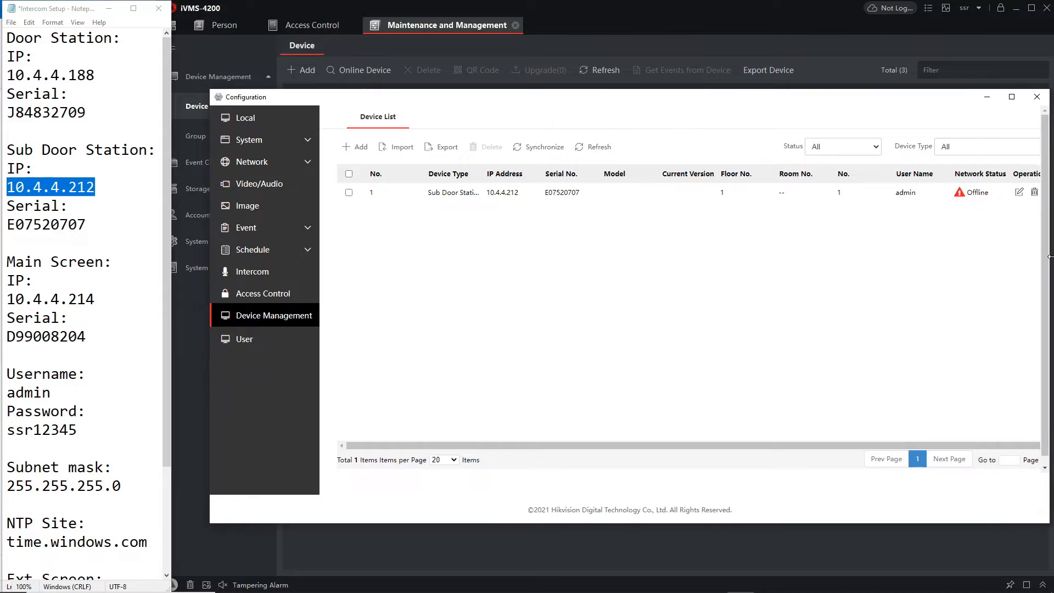
mouse_move(945, 215)
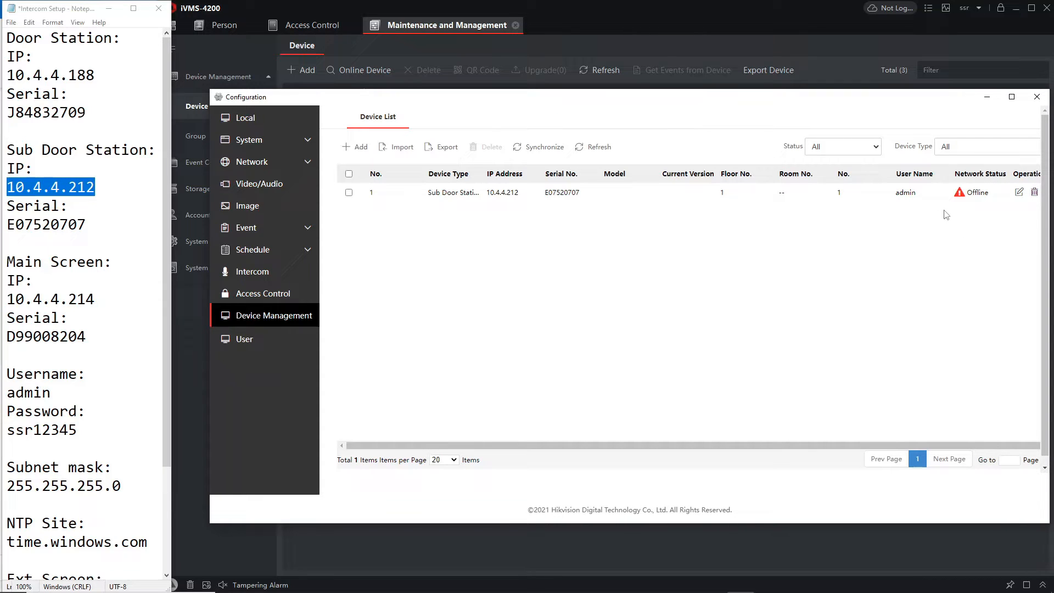
mouse_move(692, 290)
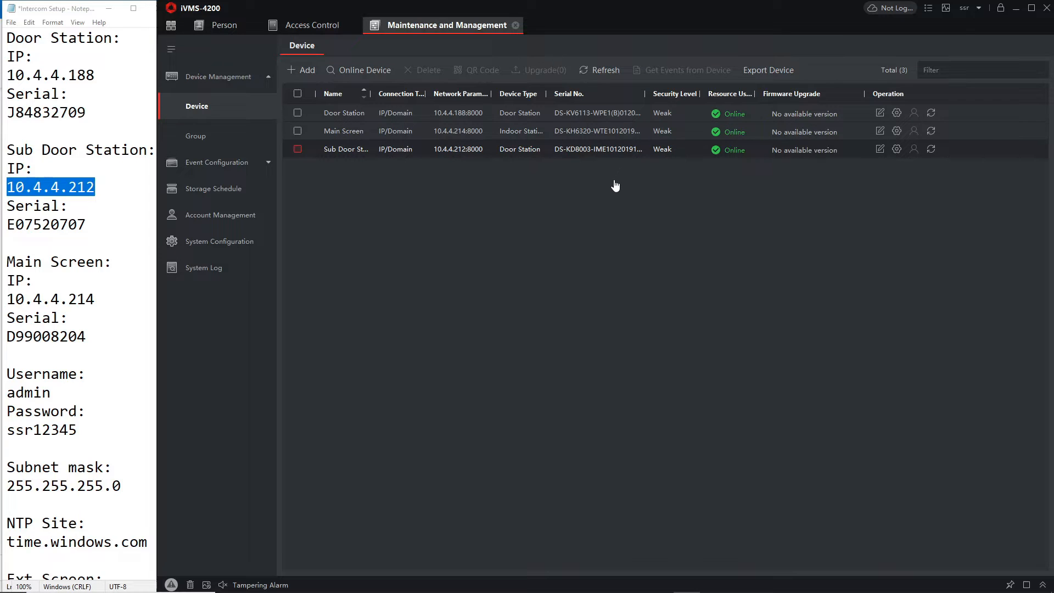
mouse_move(492, 228)
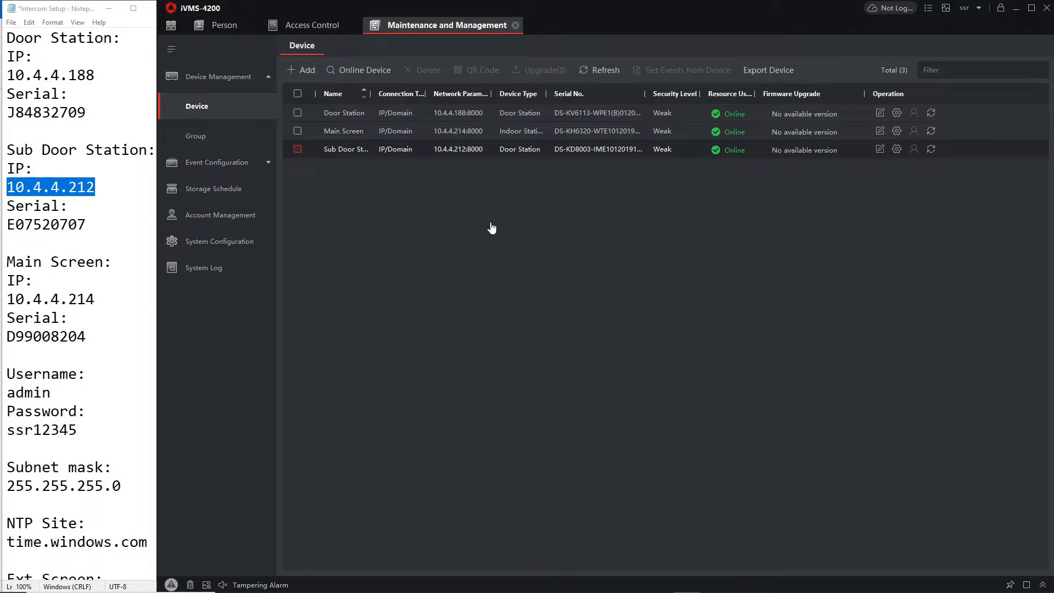
mouse_move(466, 237)
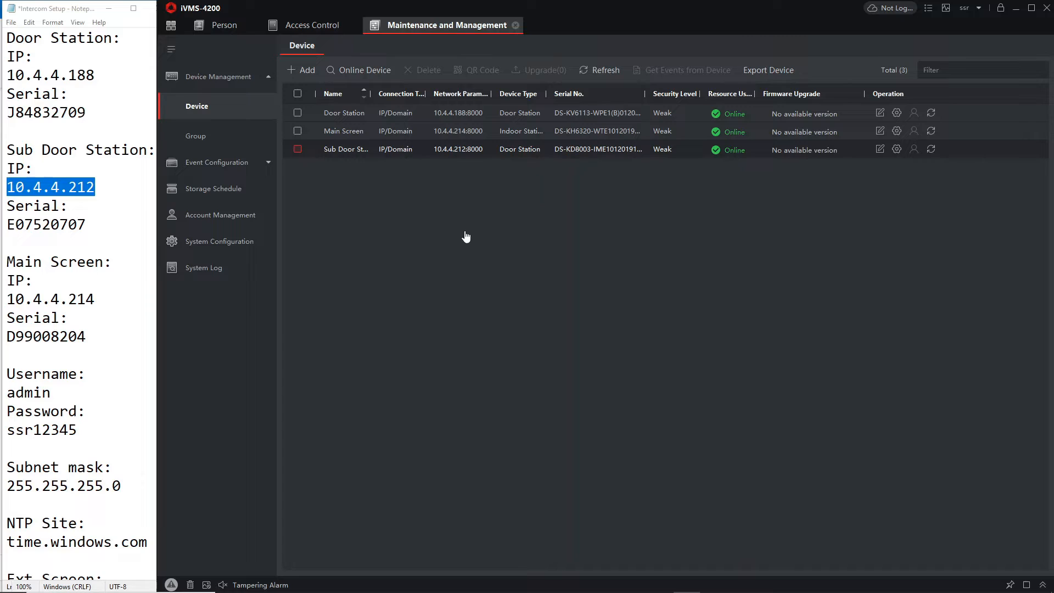
mouse_move(472, 234)
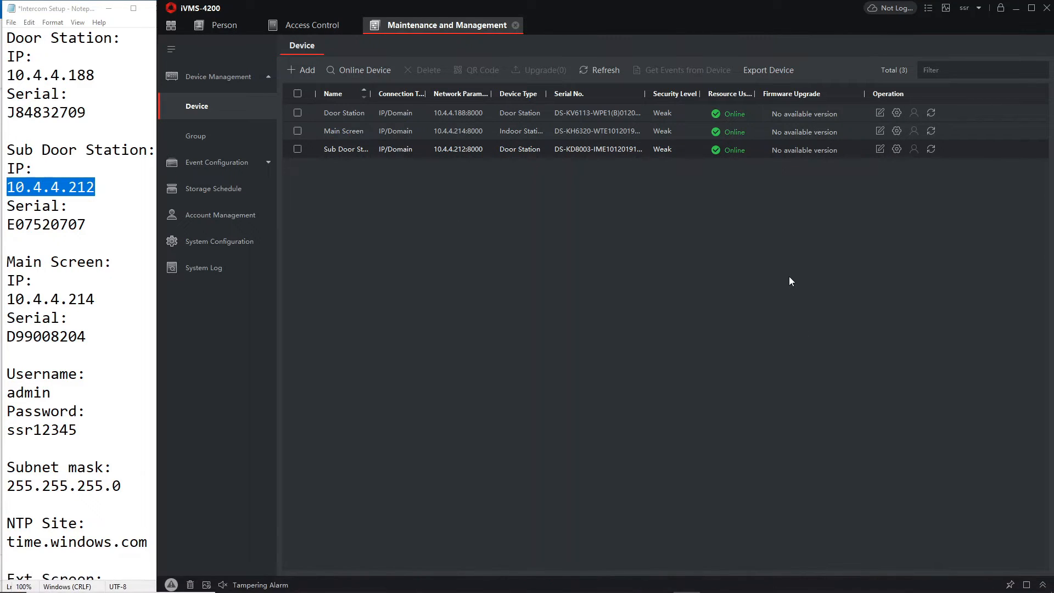
mouse_move(881, 194)
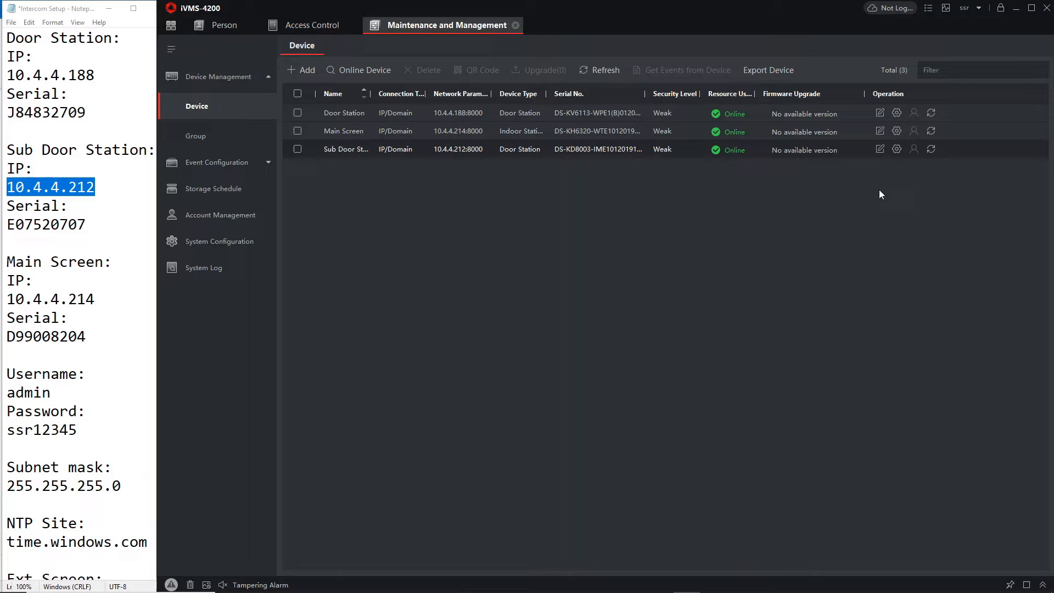
left_click(297, 149)
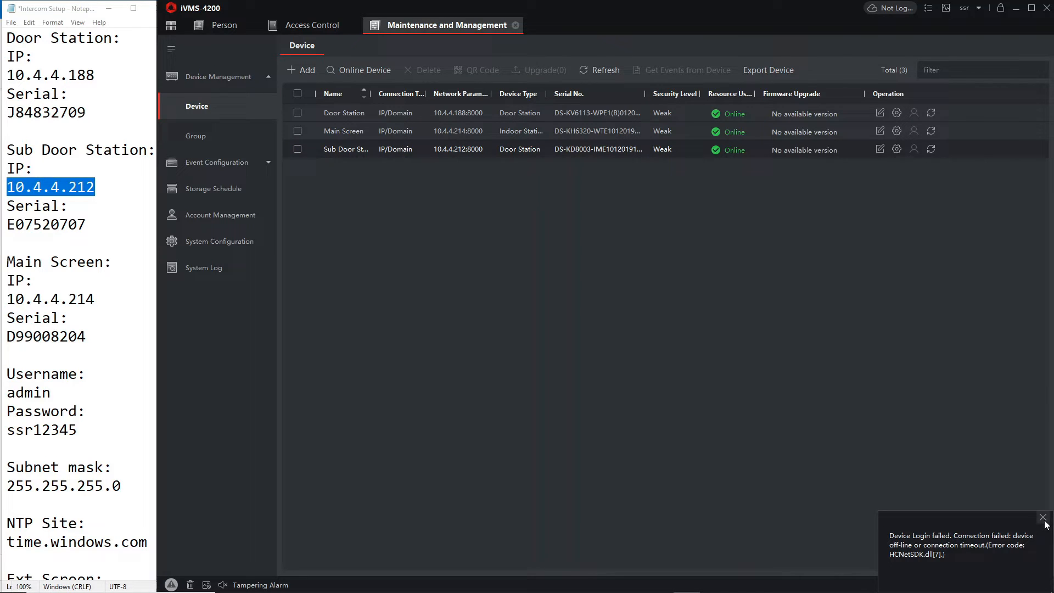
left_click(1043, 517)
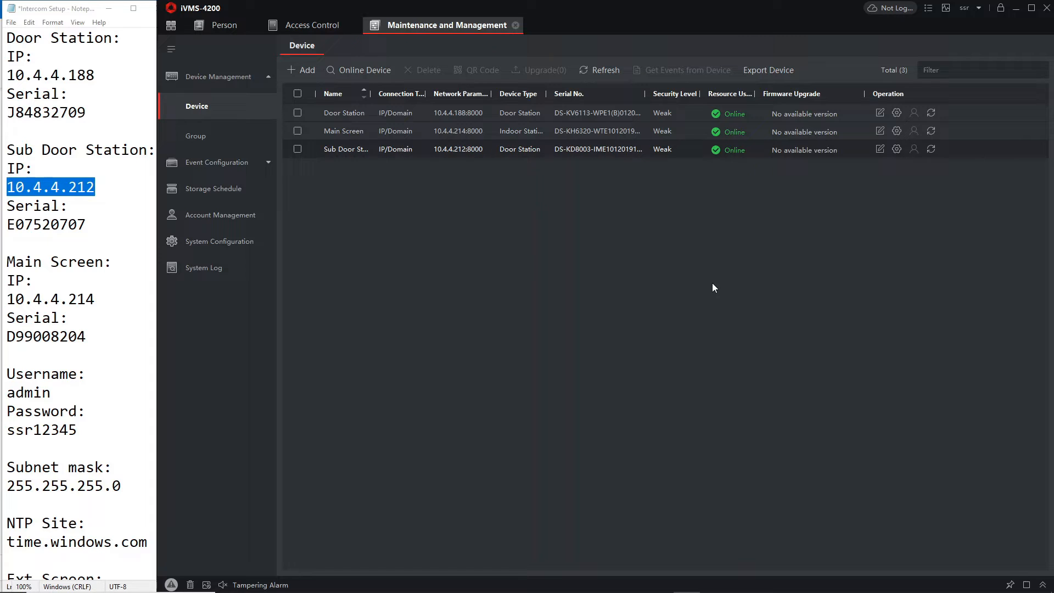
left_click(363, 70)
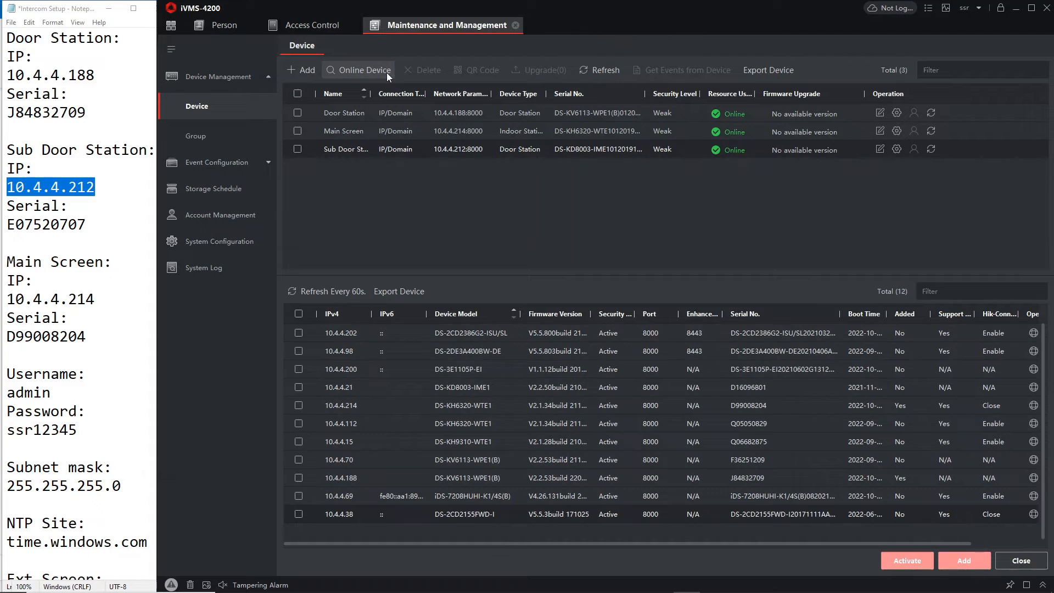
left_click(358, 70)
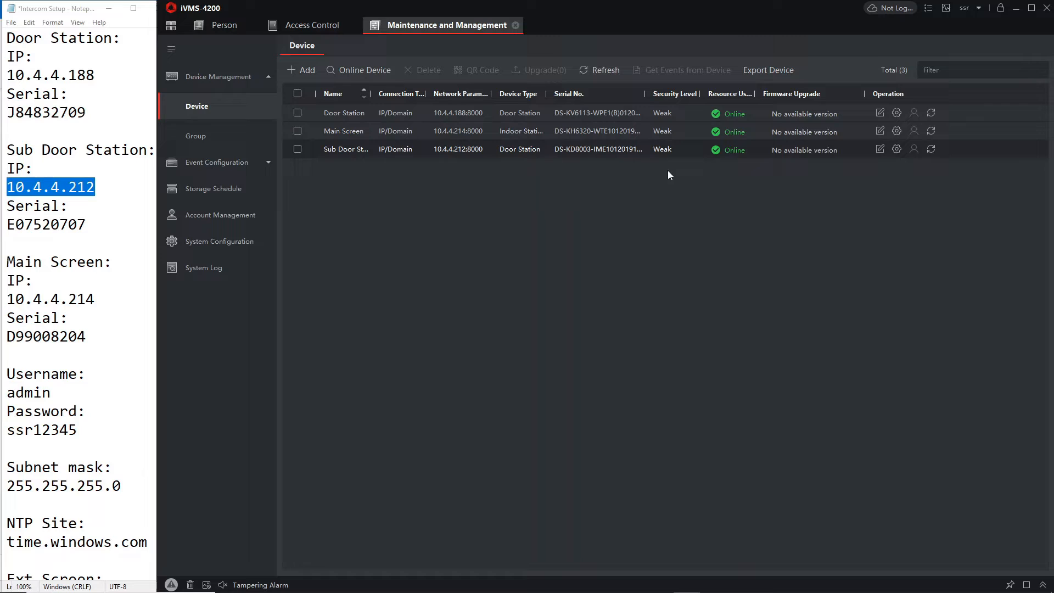
left_click(297, 148)
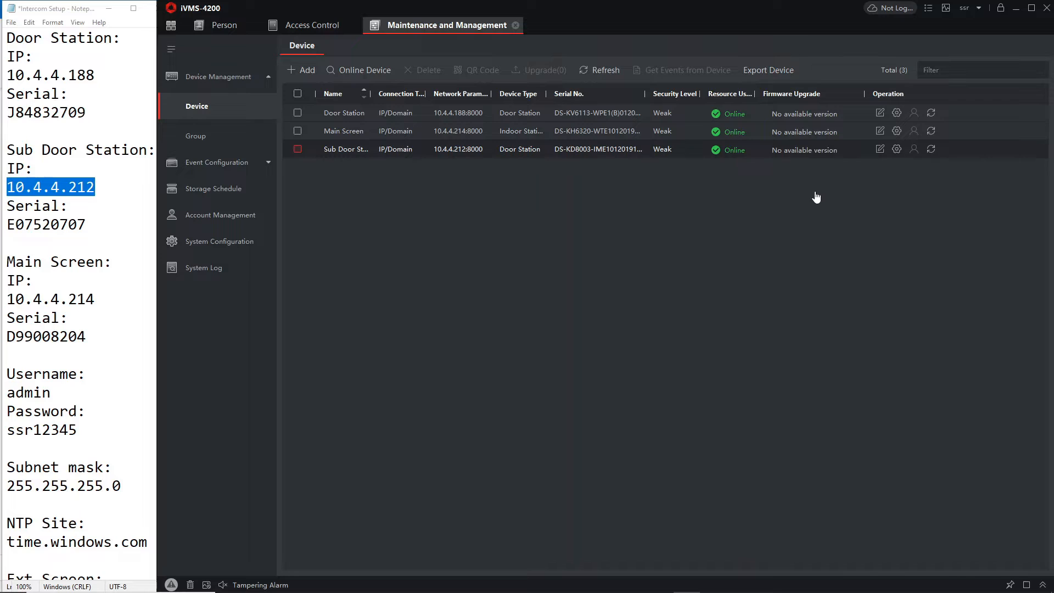
left_click(297, 149)
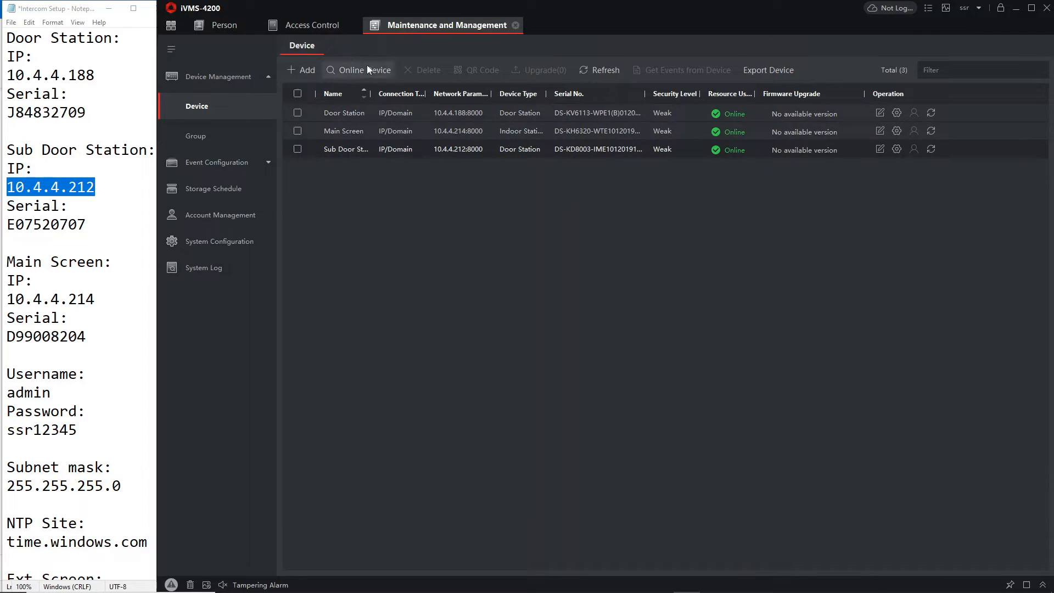
left_click(297, 148)
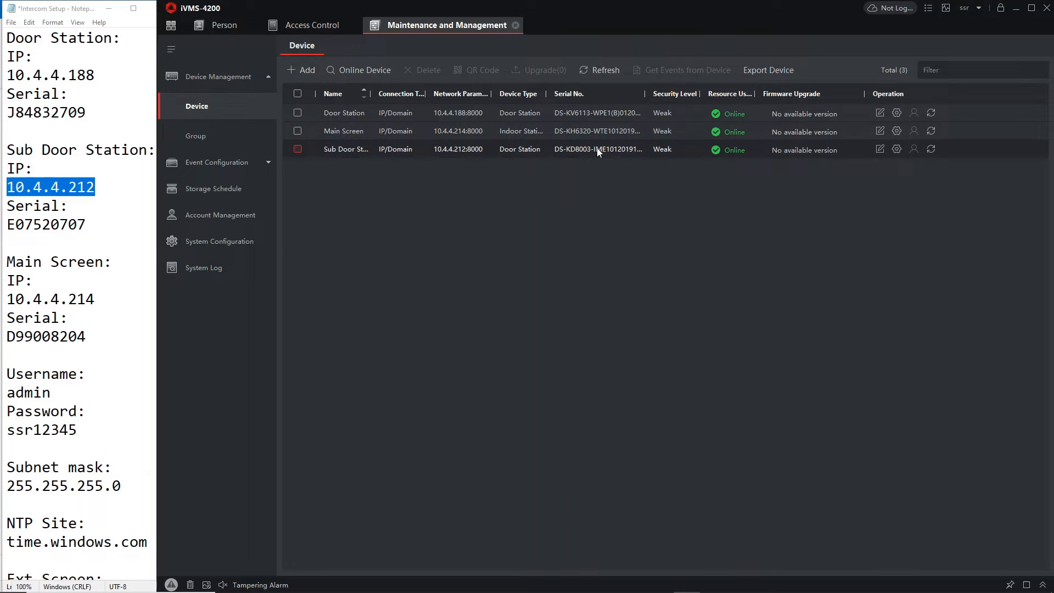
mouse_move(897, 150)
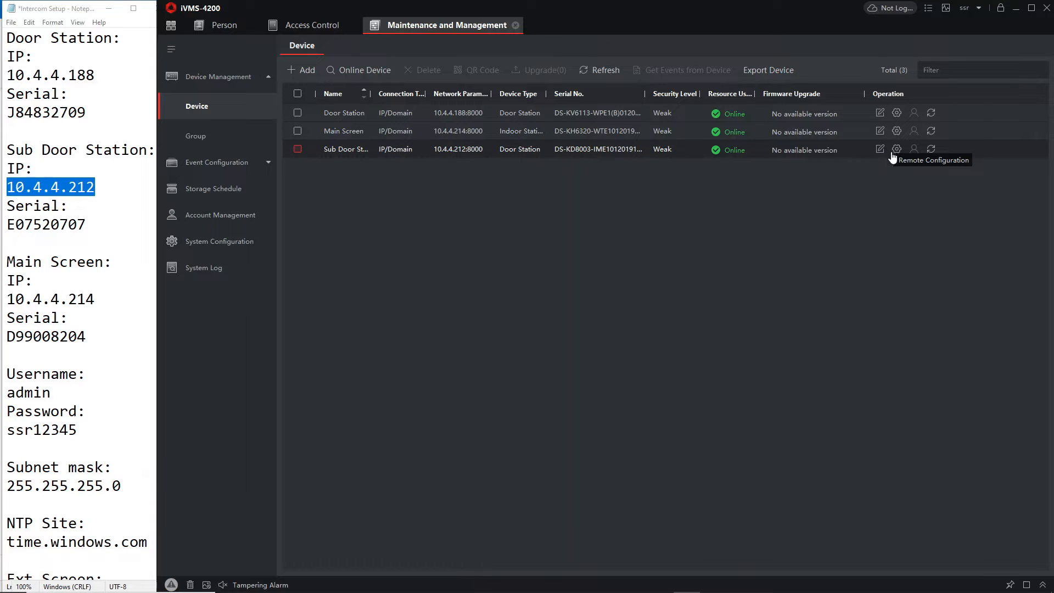
left_click(896, 149)
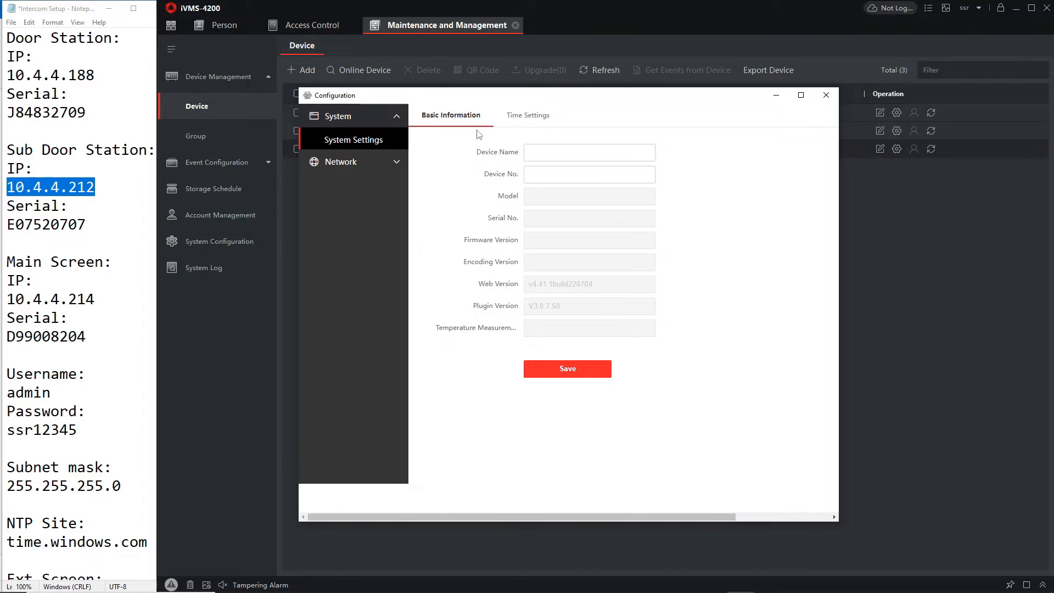
left_click(528, 115)
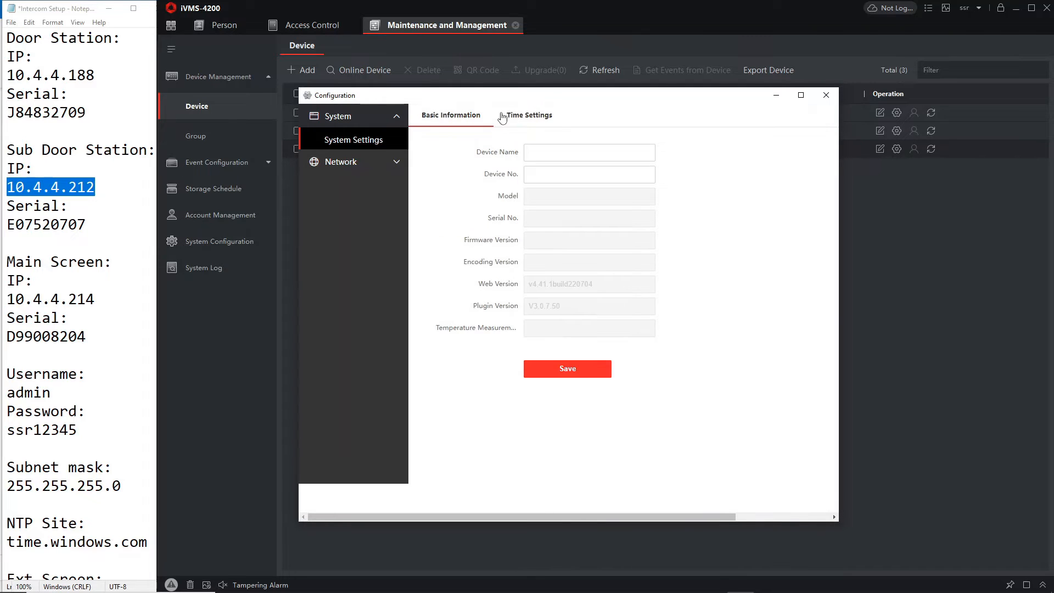
left_click(530, 114)
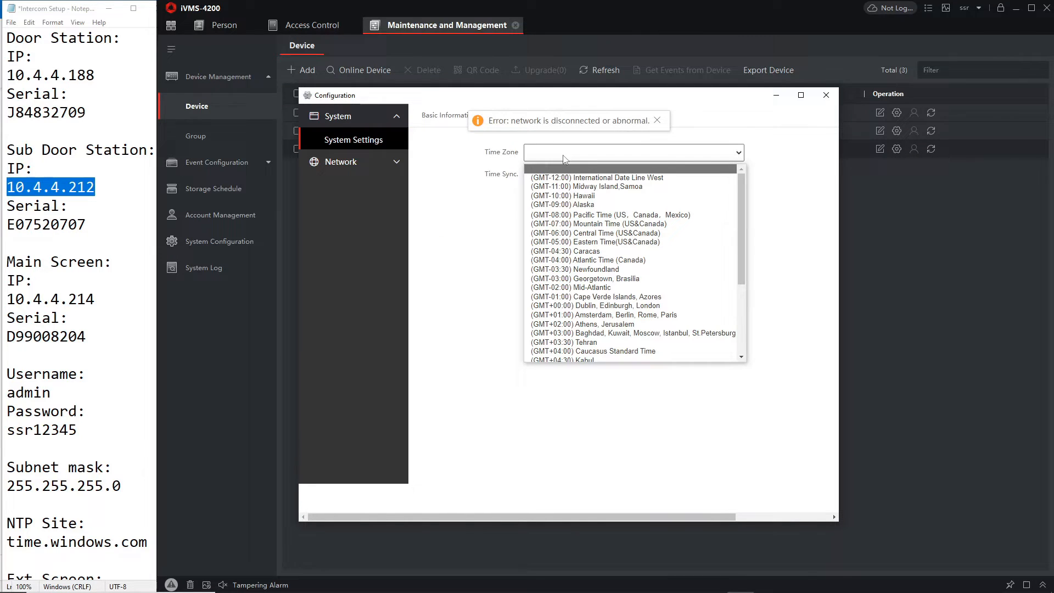
left_click(826, 95)
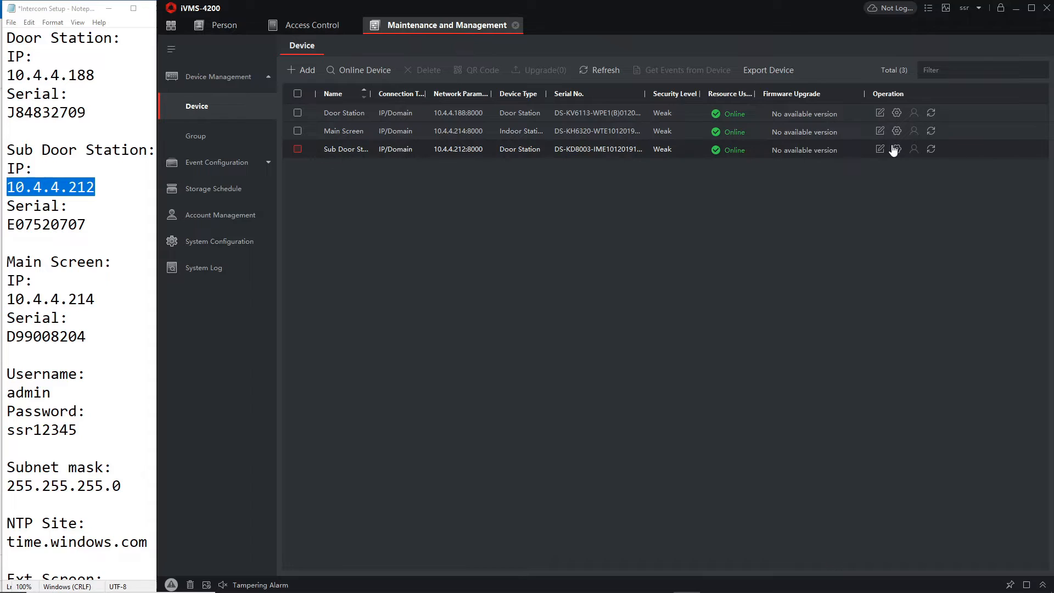
Reopen the Sub Door Station's settings and save DST March–October, 60-minute bias.
left_click(896, 150)
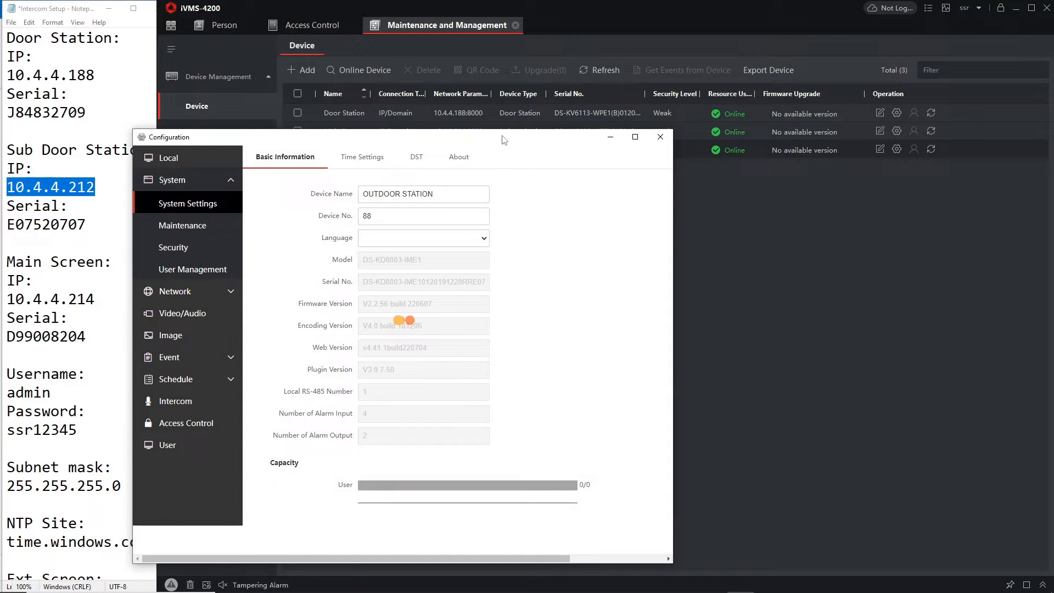
left_click(544, 105)
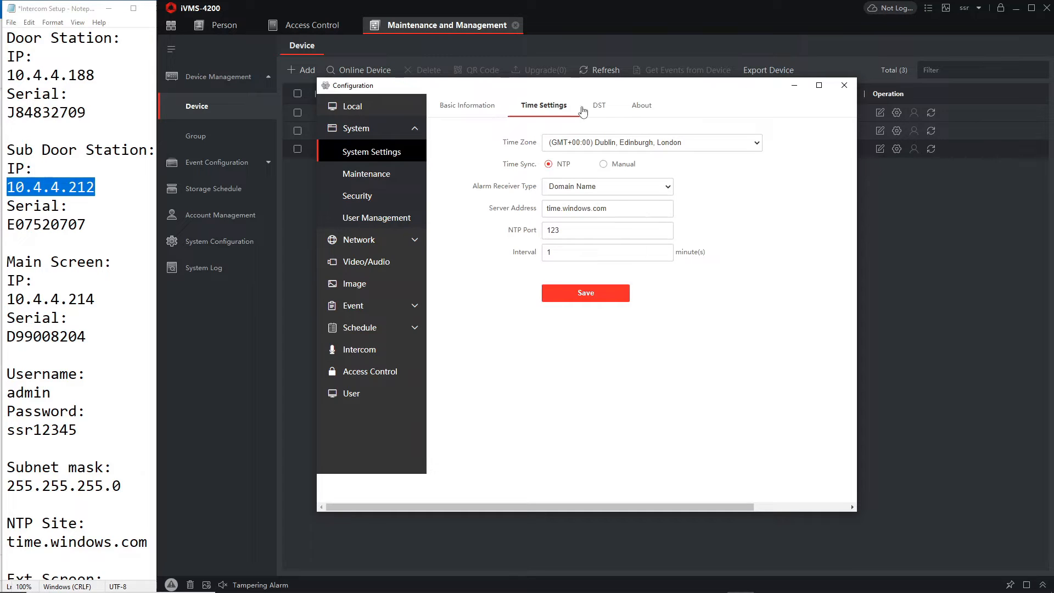
left_click(596, 104)
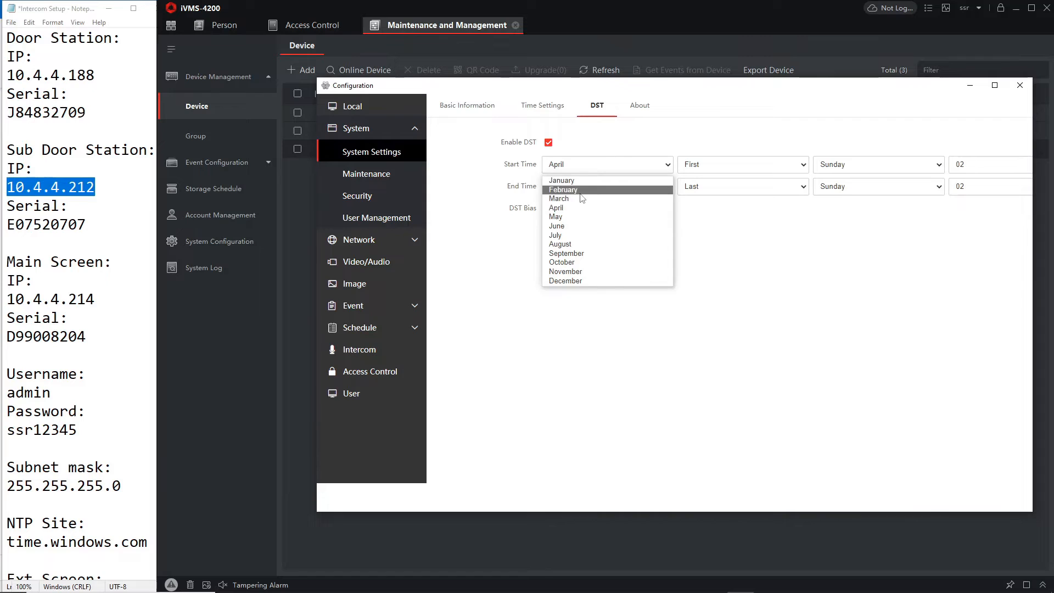
left_click(559, 198)
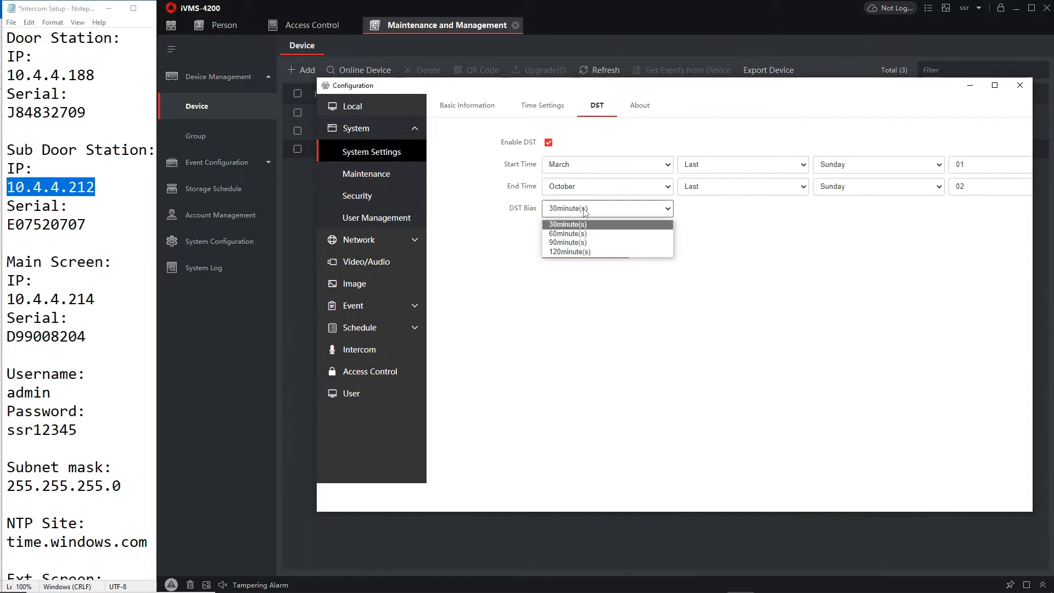
left_click(567, 233)
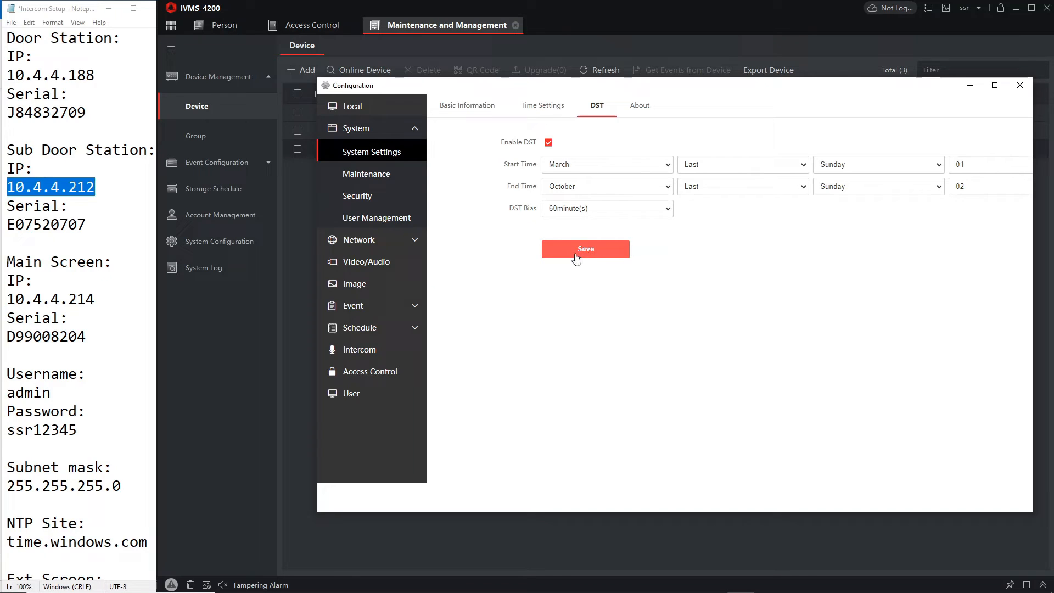
left_click(585, 249)
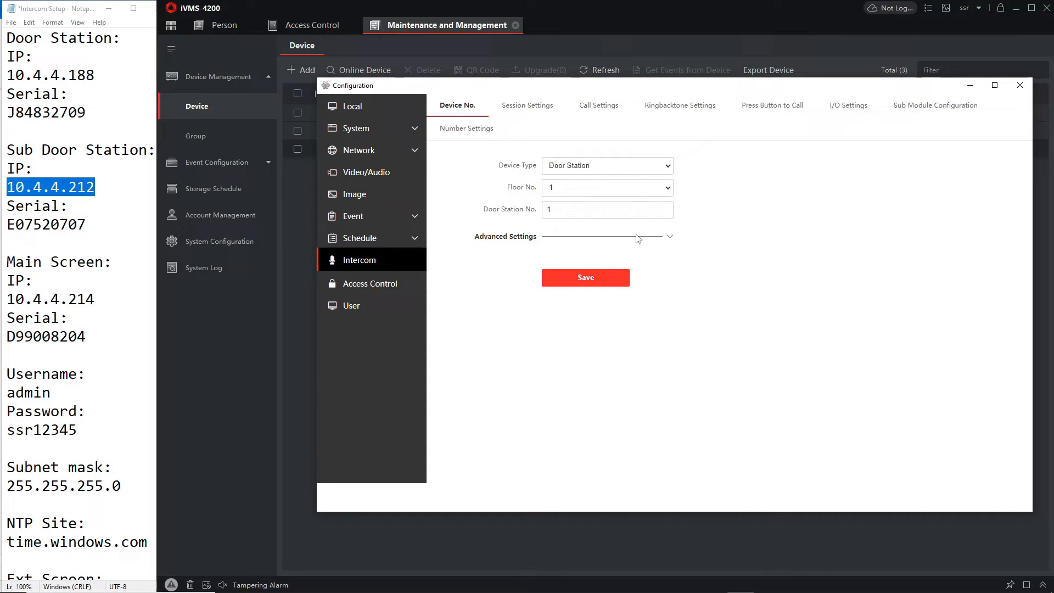
mouse_move(670, 238)
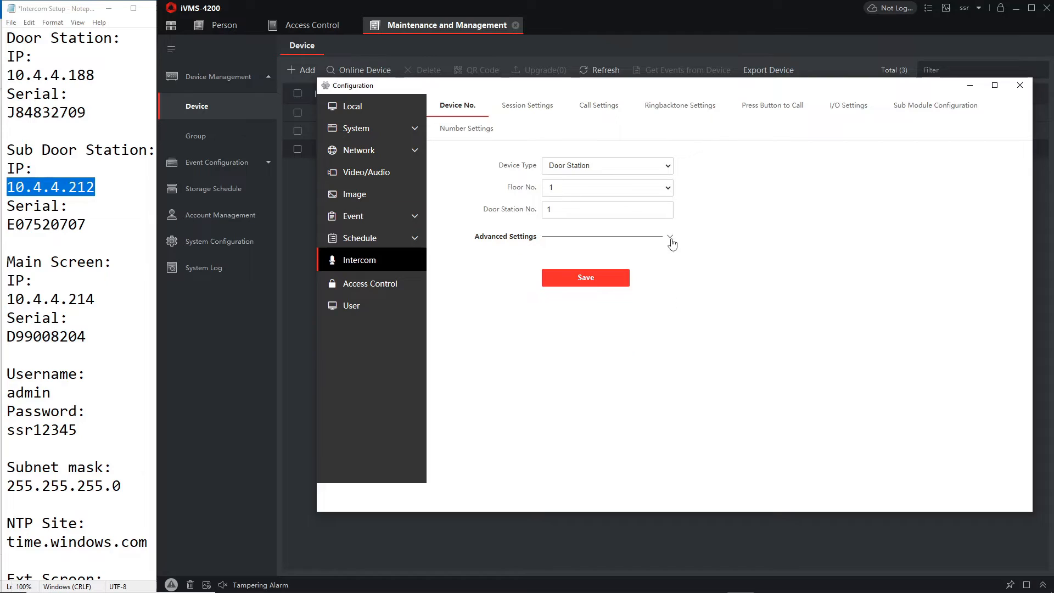
Save session settings with registration password and main door station IP 10.4.4.188.
left_click(528, 105)
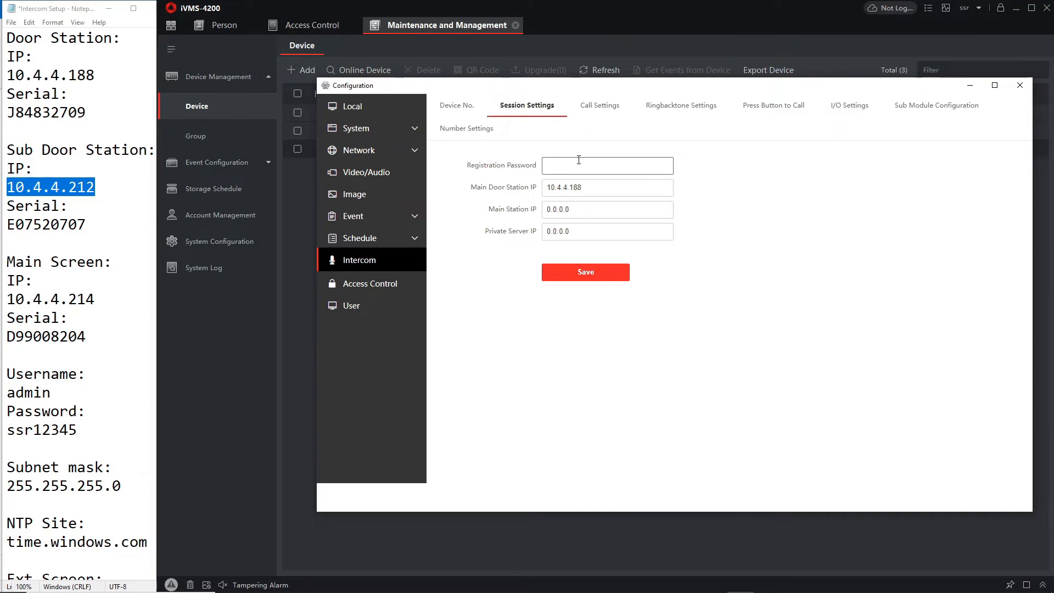
left_click(584, 272)
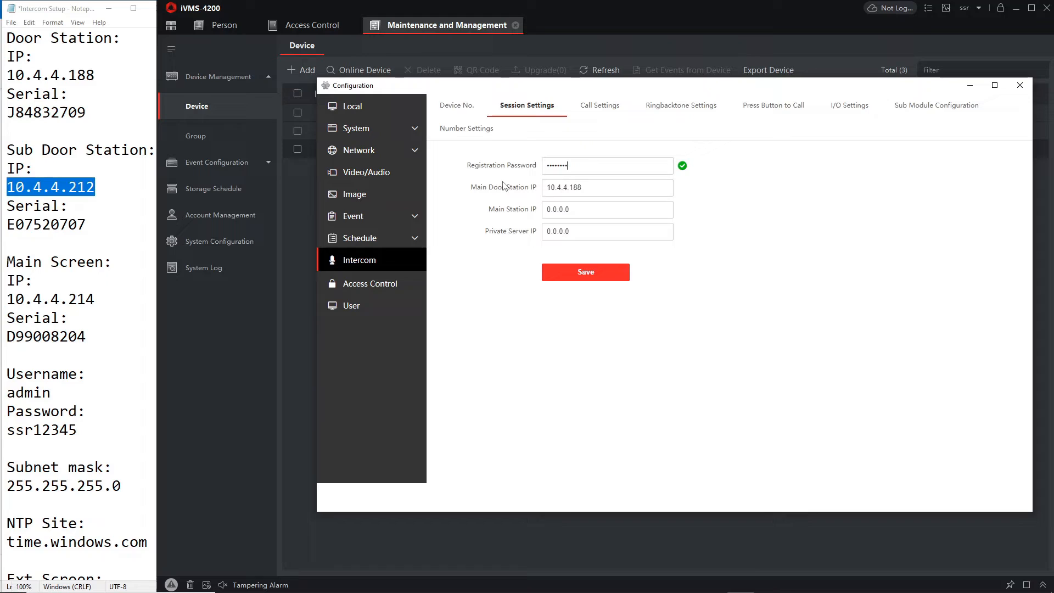
mouse_move(584, 272)
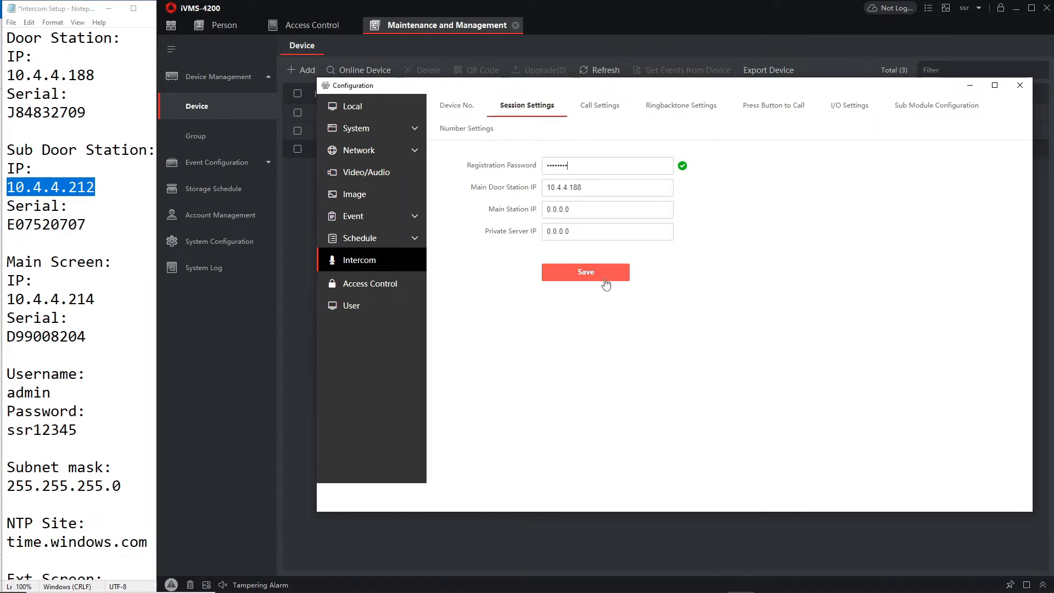
left_click(585, 272)
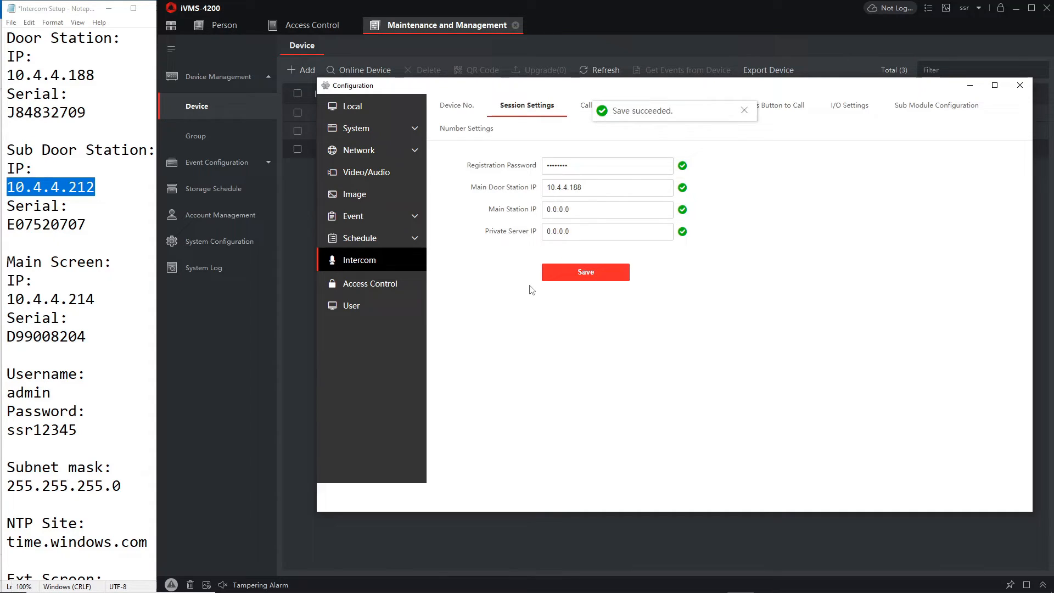
left_click(369, 281)
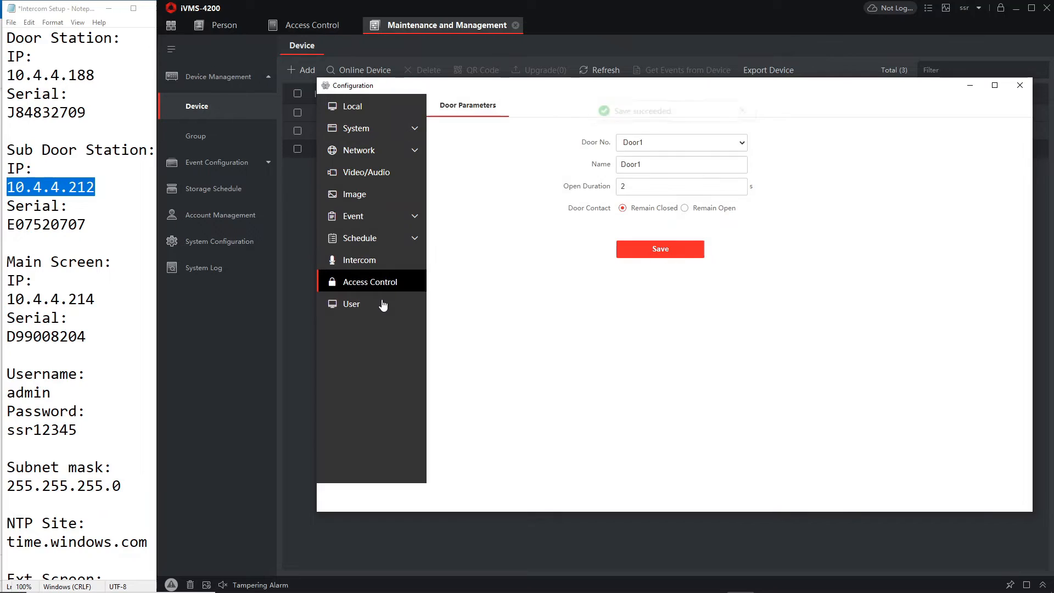
left_click(360, 259)
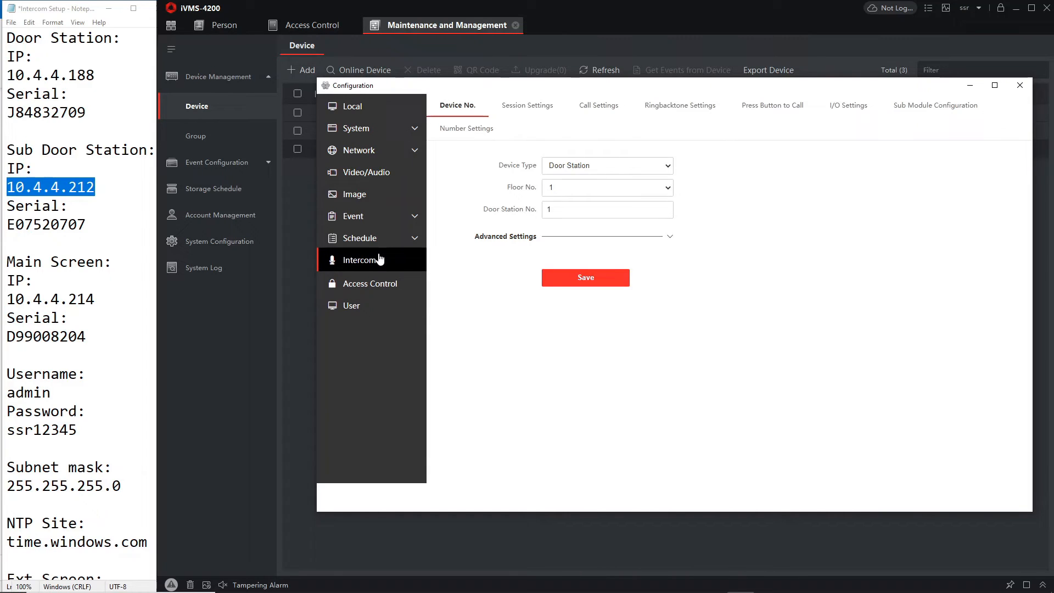
mouse_move(385, 252)
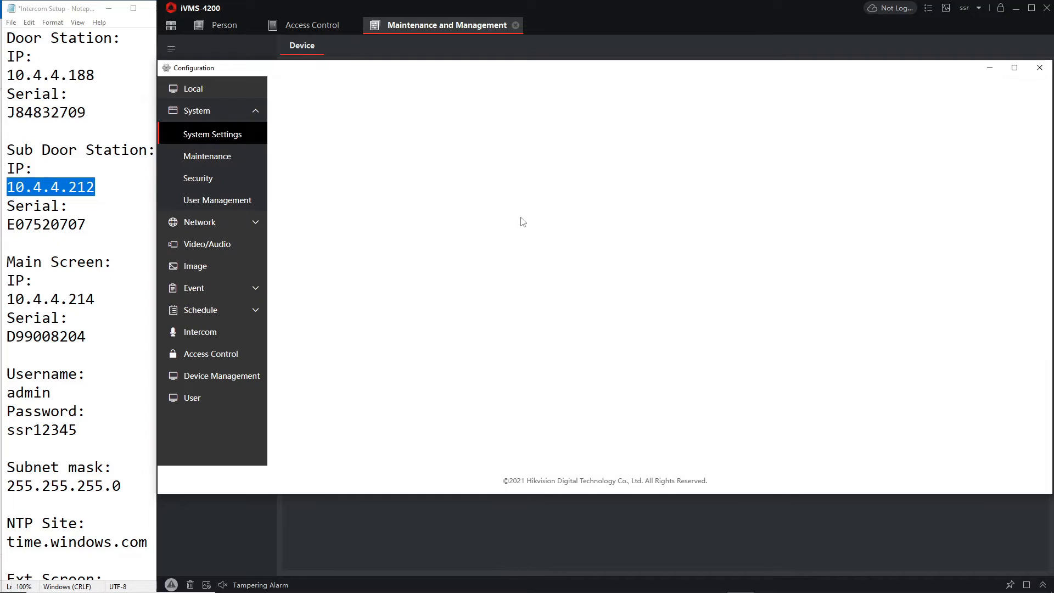
In Device Management, select the Sub Door Station entry and begin adding a device.
left_click(221, 376)
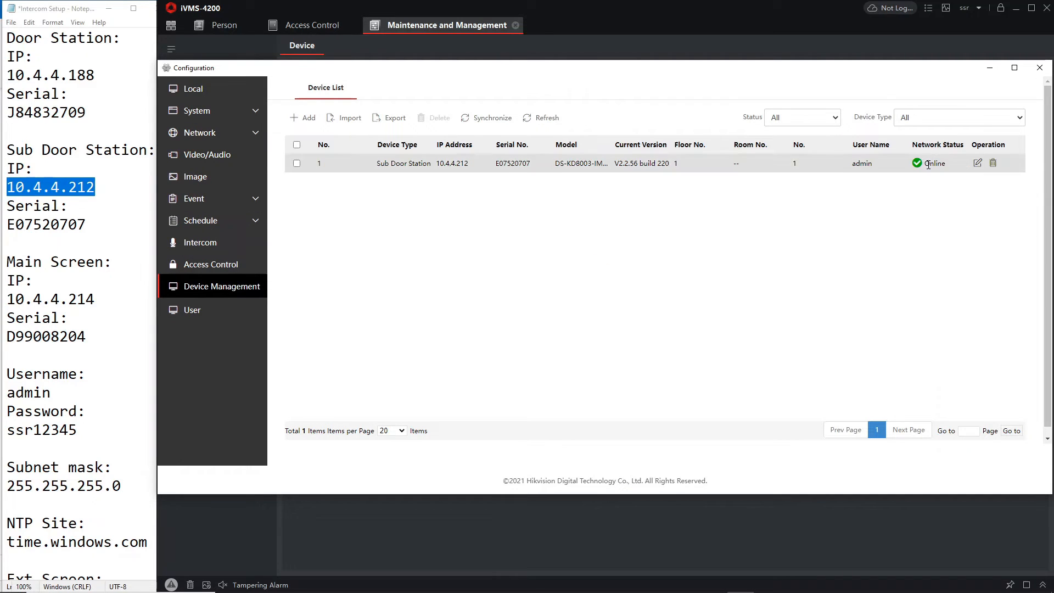
left_click(296, 163)
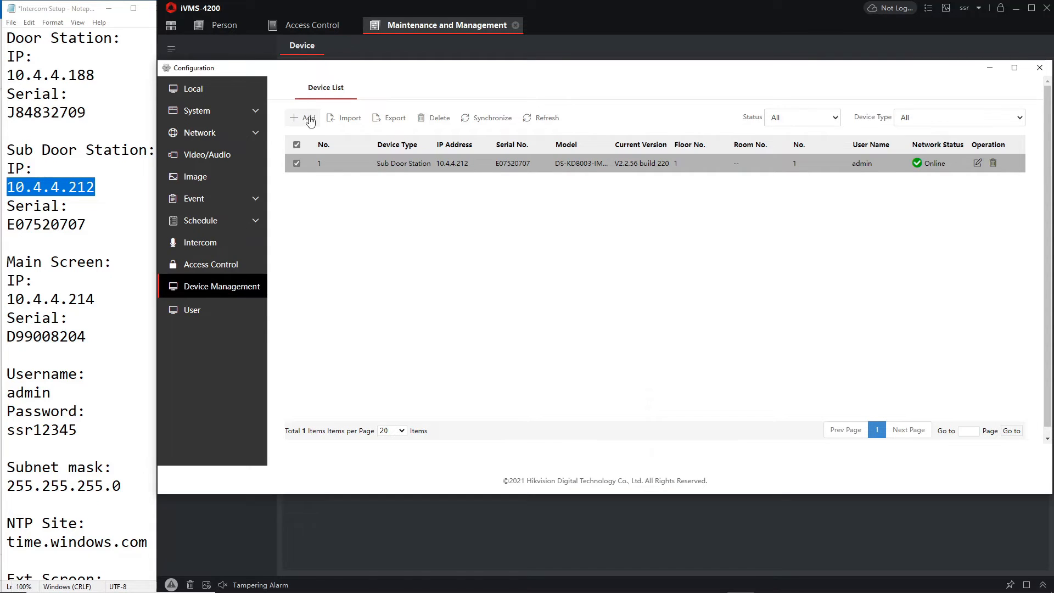
left_click(303, 117)
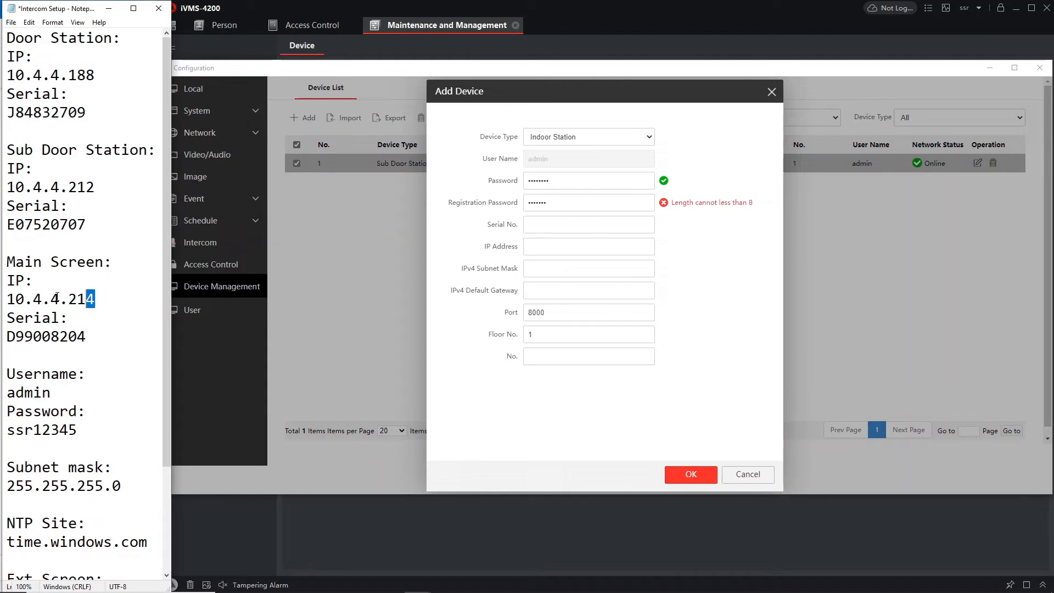
Add the main screen as Indoor Station: IP 10.4.4.214, serial D99008204, subnet 255.255.255.0.
type("10.4.4.214")
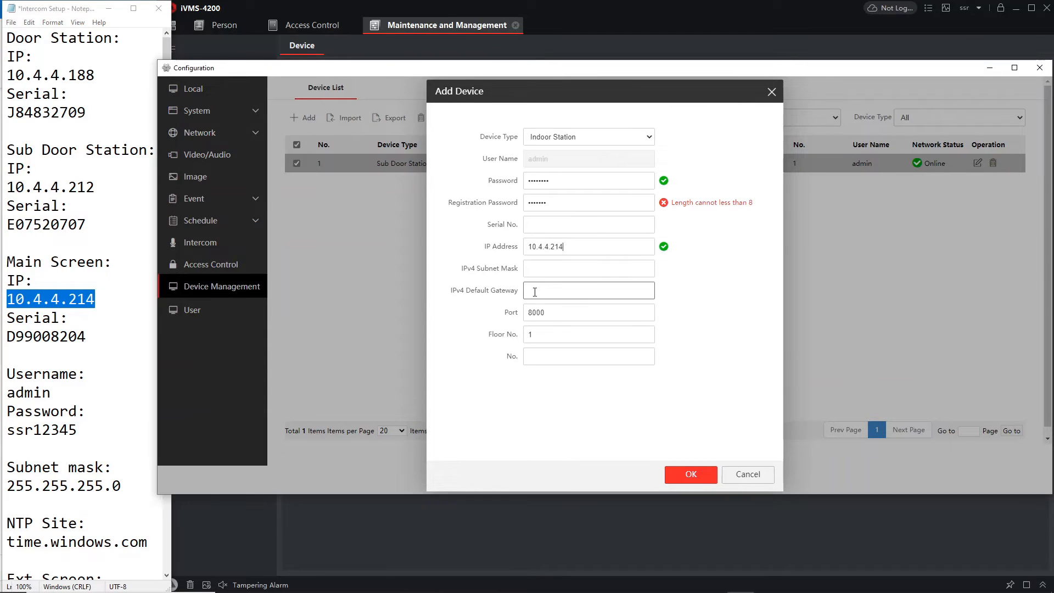
type("10.4.4.1")
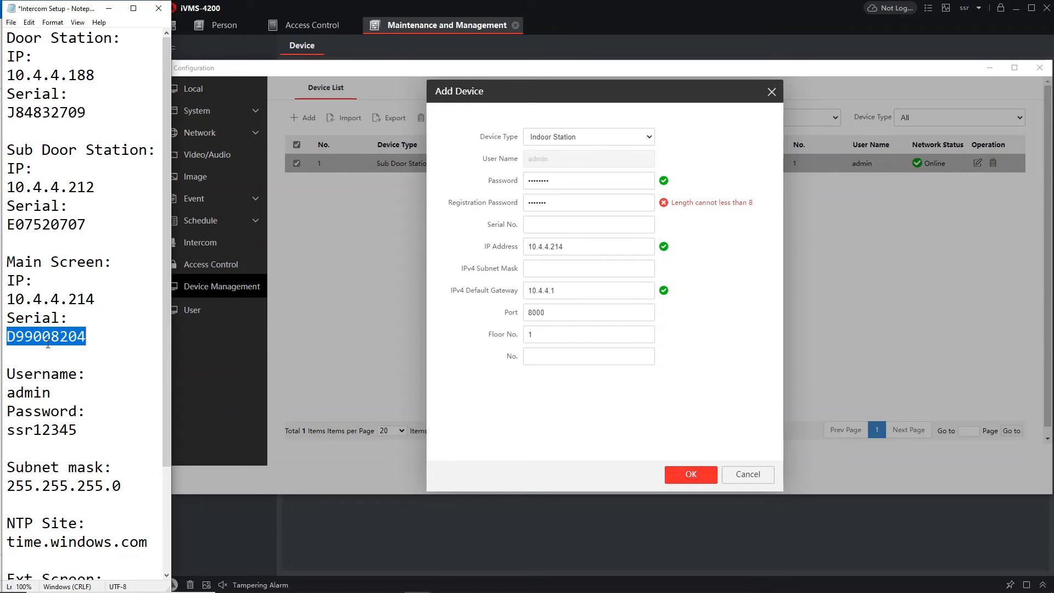
type("D99008204")
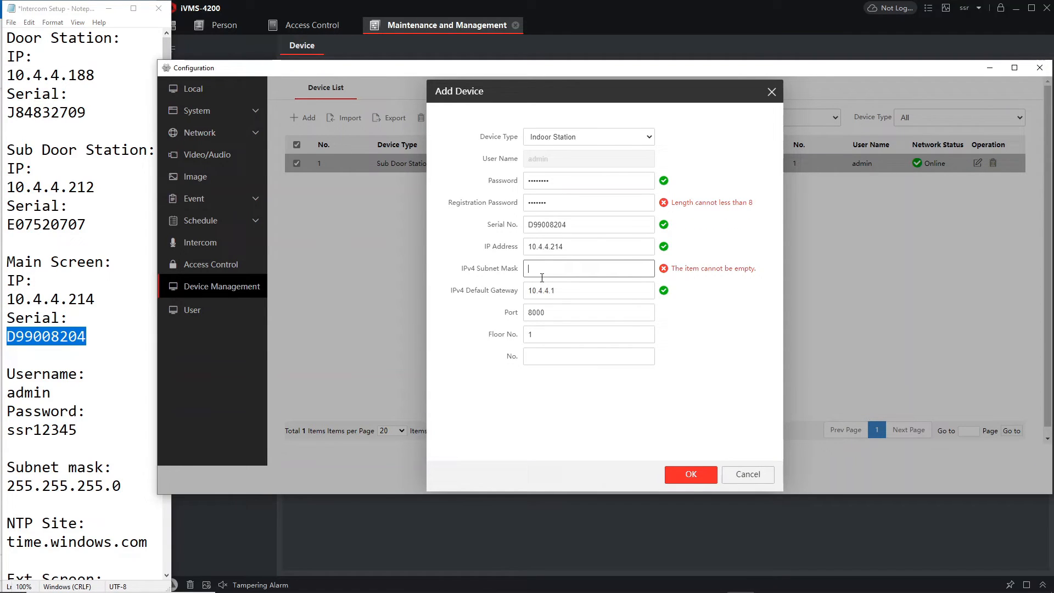
type("255.255.255.0")
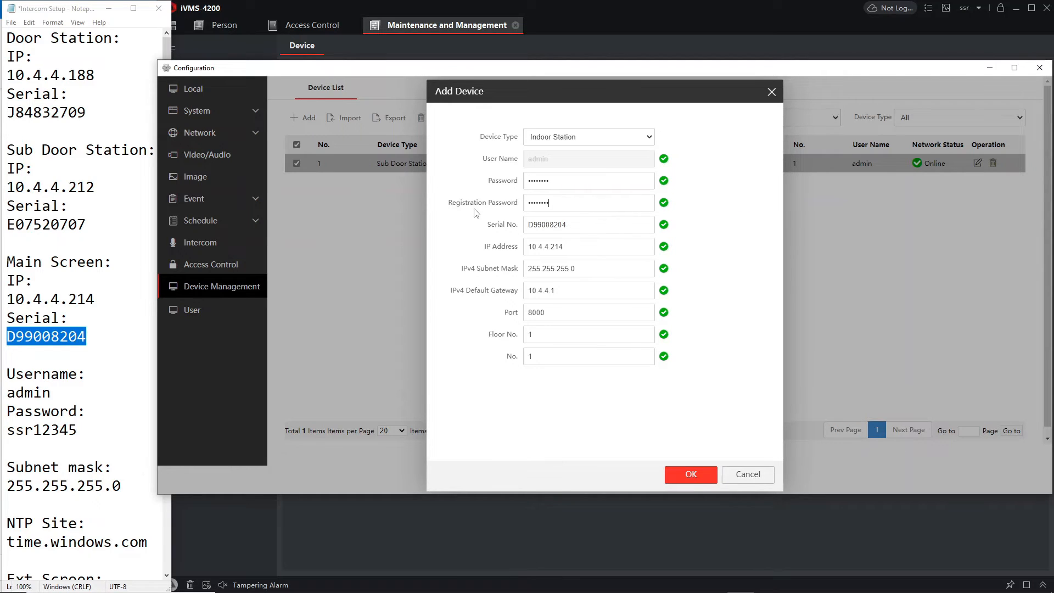
left_click(690, 474)
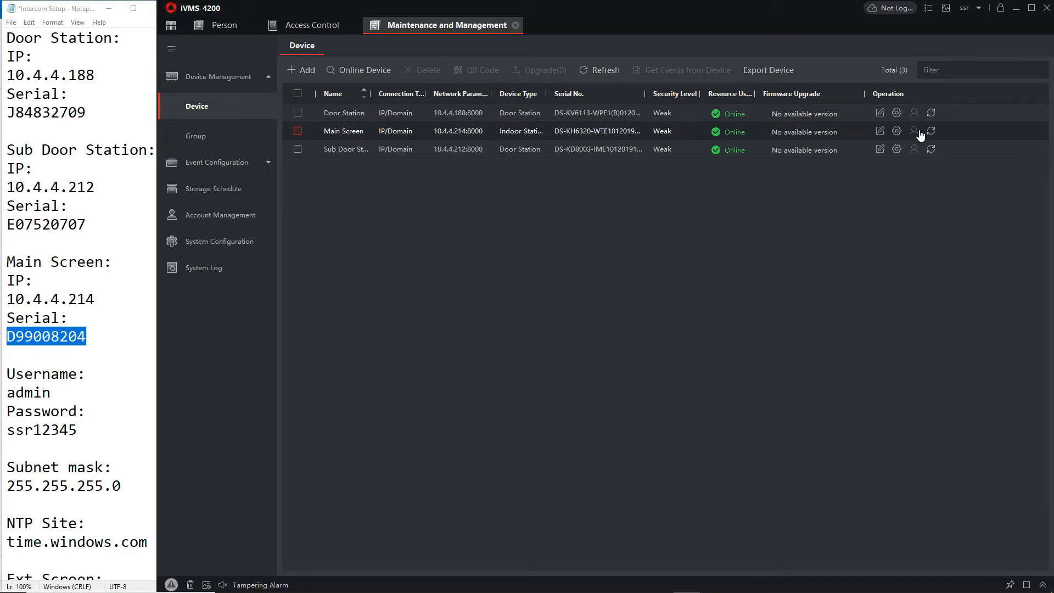
Enable daylight saving on the Main Screen starting March's last Sunday.
left_click(914, 131)
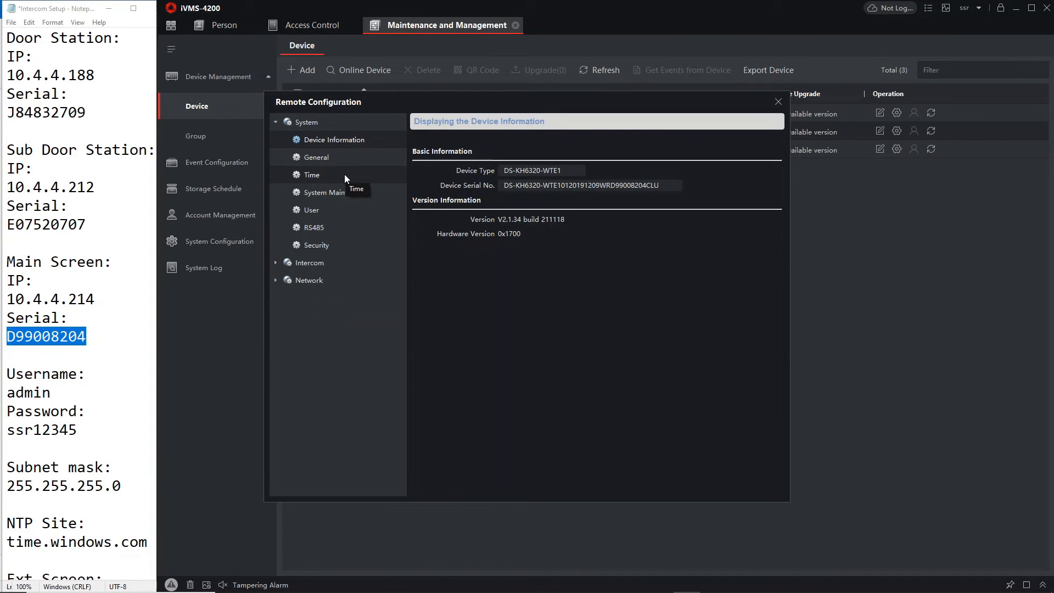
left_click(311, 175)
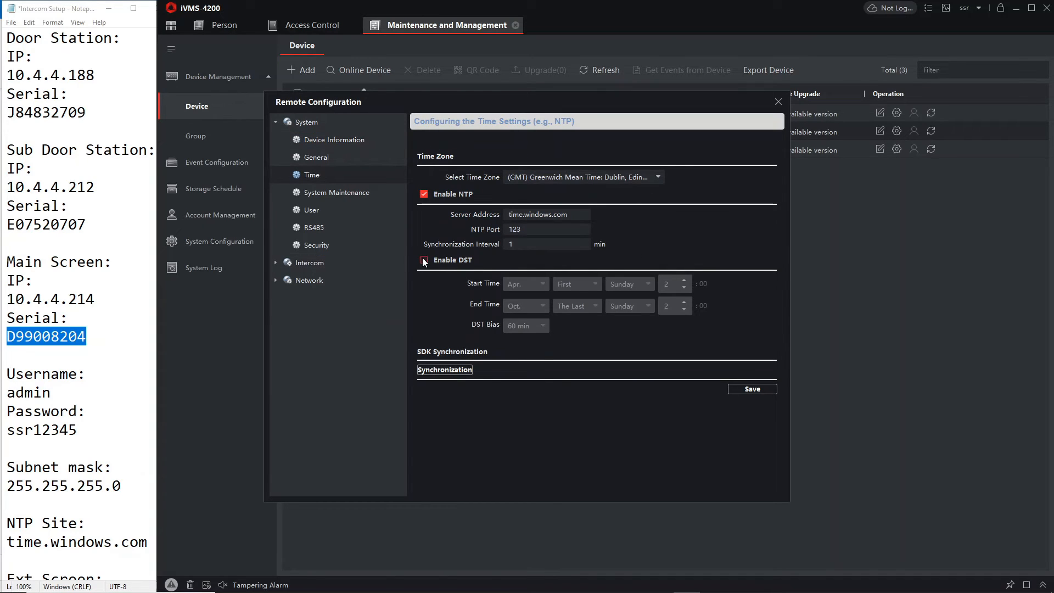
left_click(424, 261)
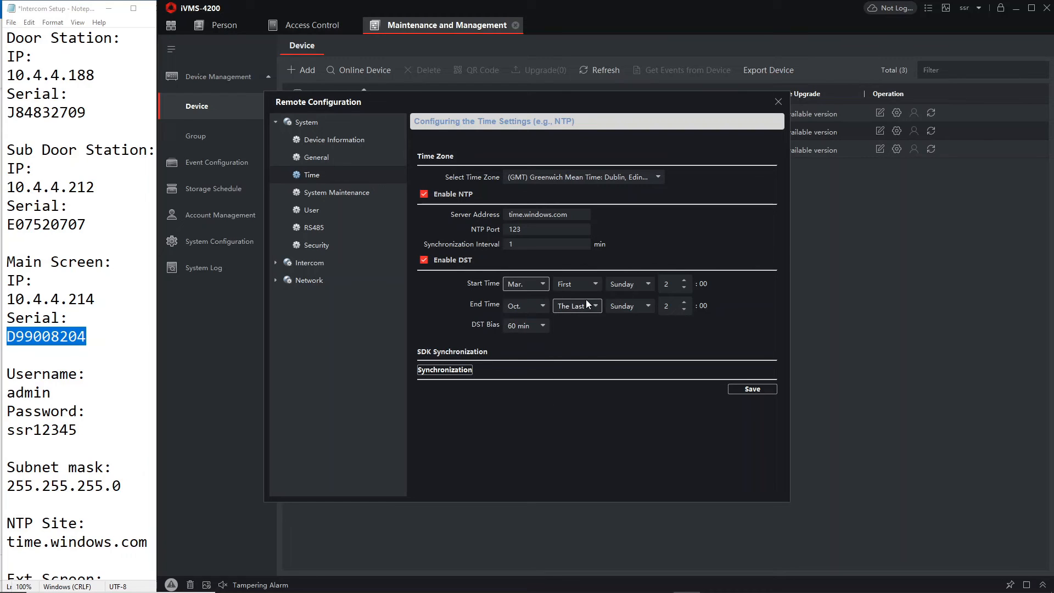
left_click(577, 283)
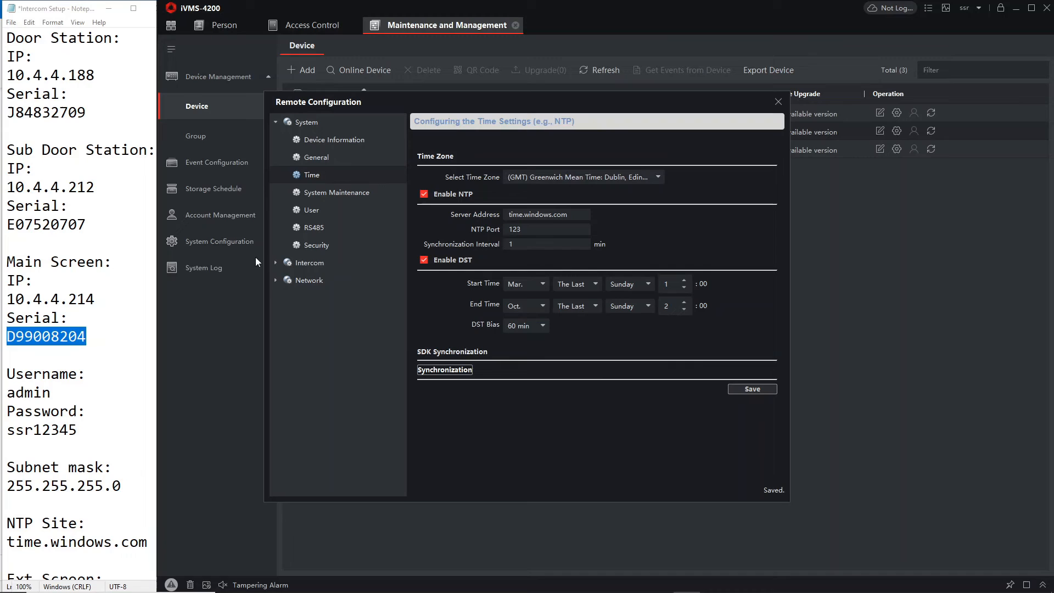
left_click(345, 368)
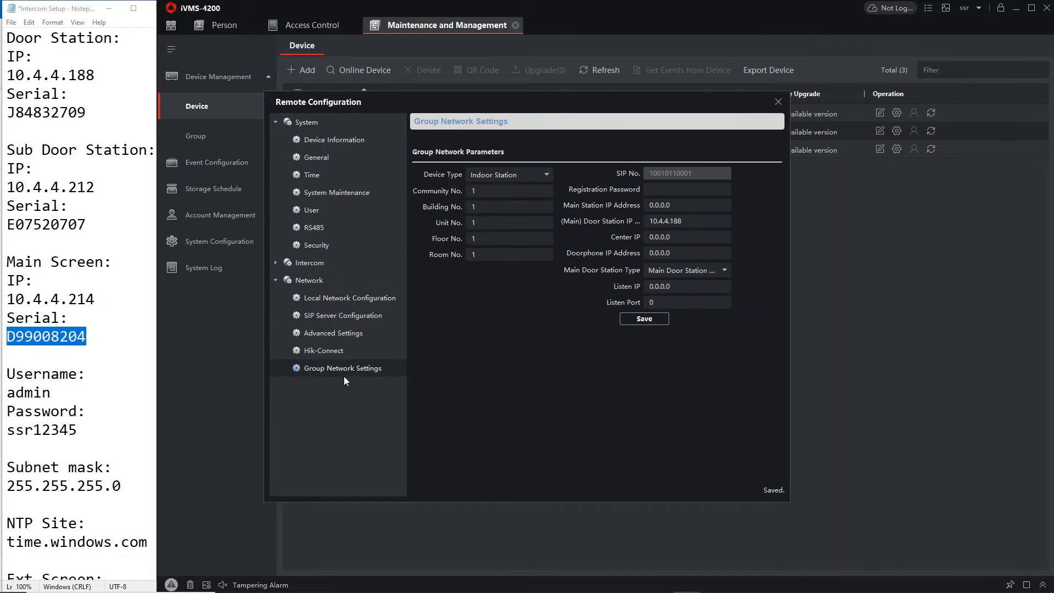
mouse_move(595, 227)
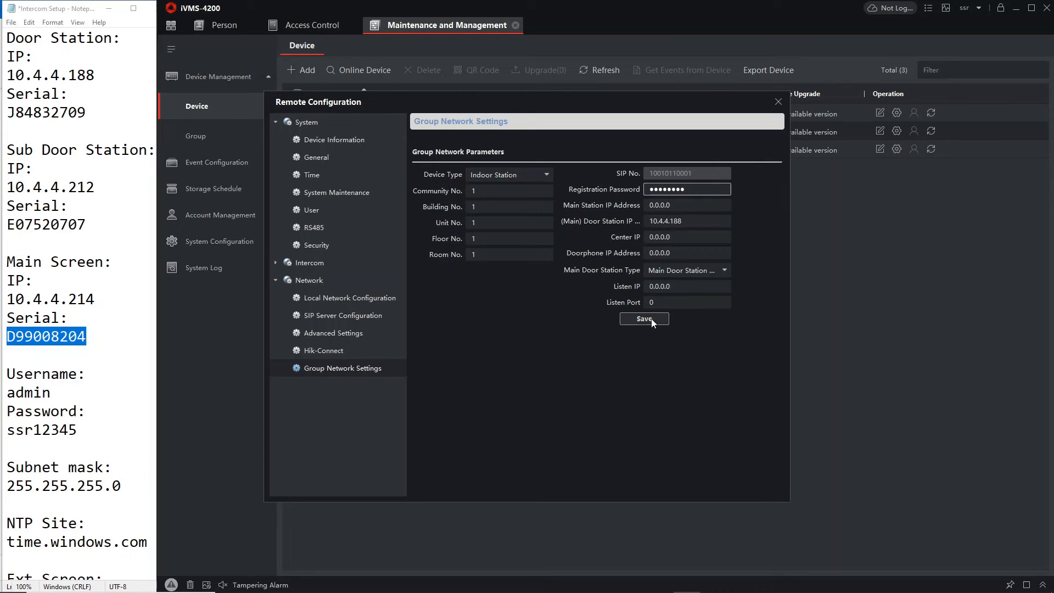
Save the group network registration password and close the Main Screen's configuration.
left_click(643, 318)
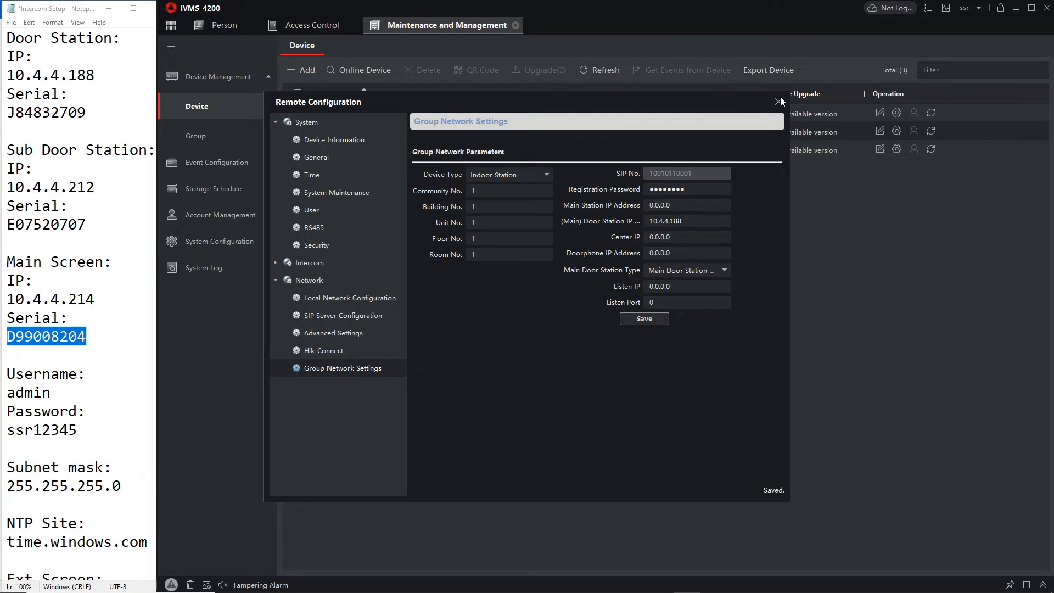
left_click(779, 102)
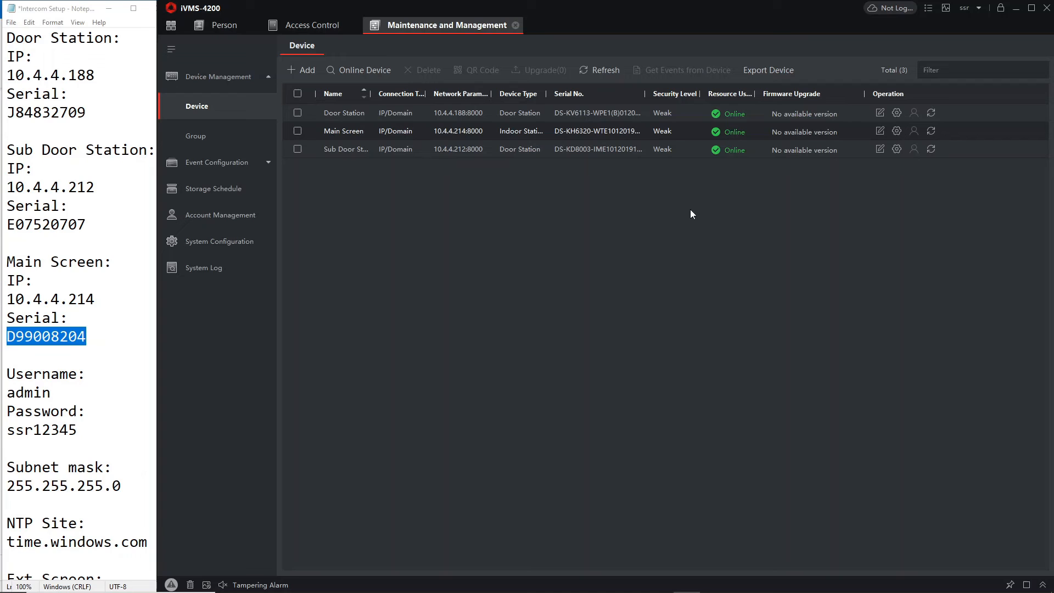
mouse_move(677, 203)
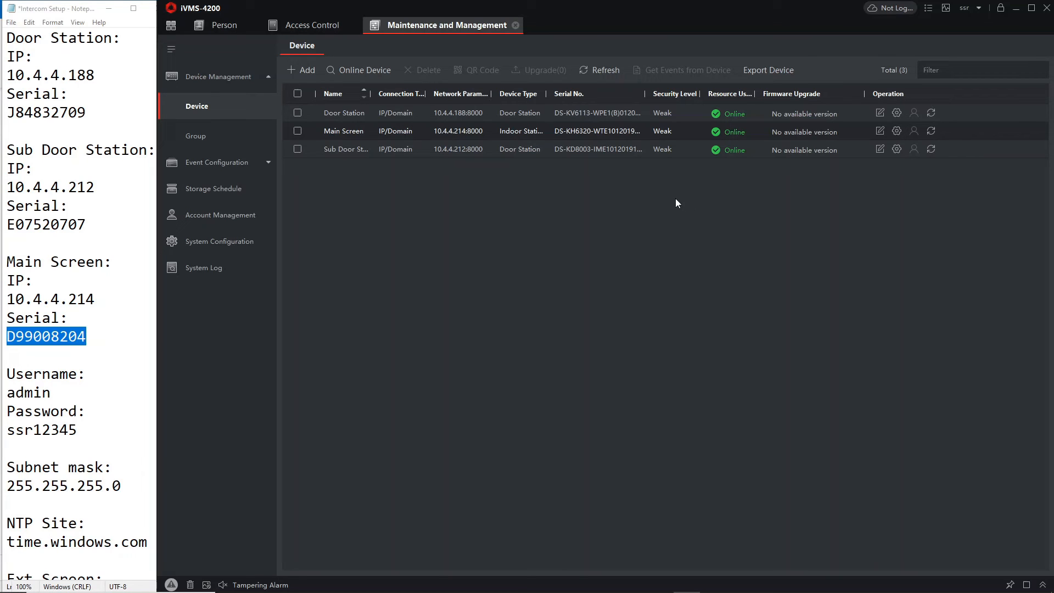
mouse_move(683, 201)
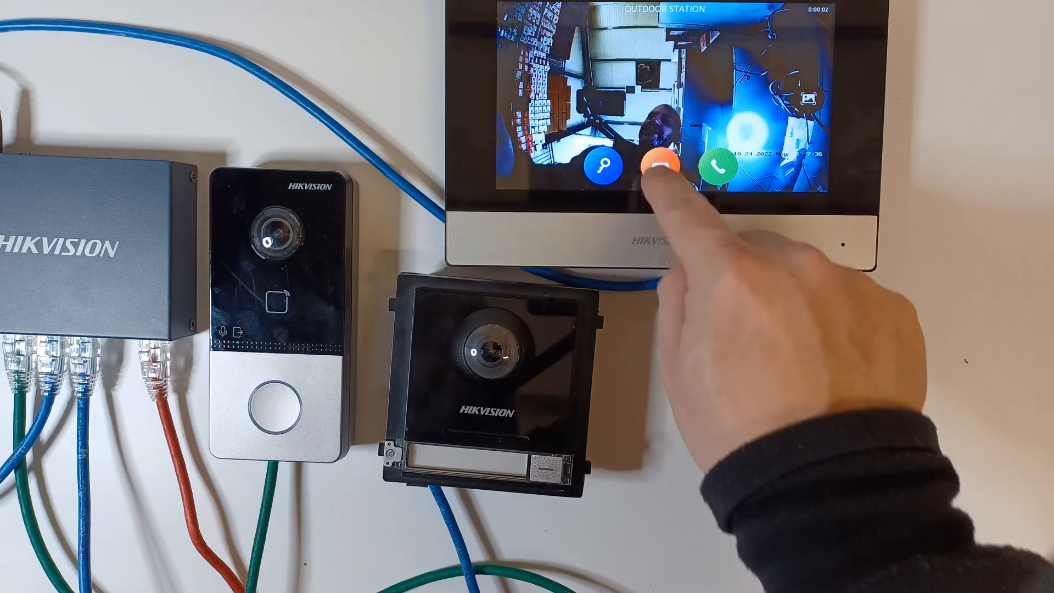
Answer the outdoor station video calls on the indoor monitor and hang up both.
left_click(659, 166)
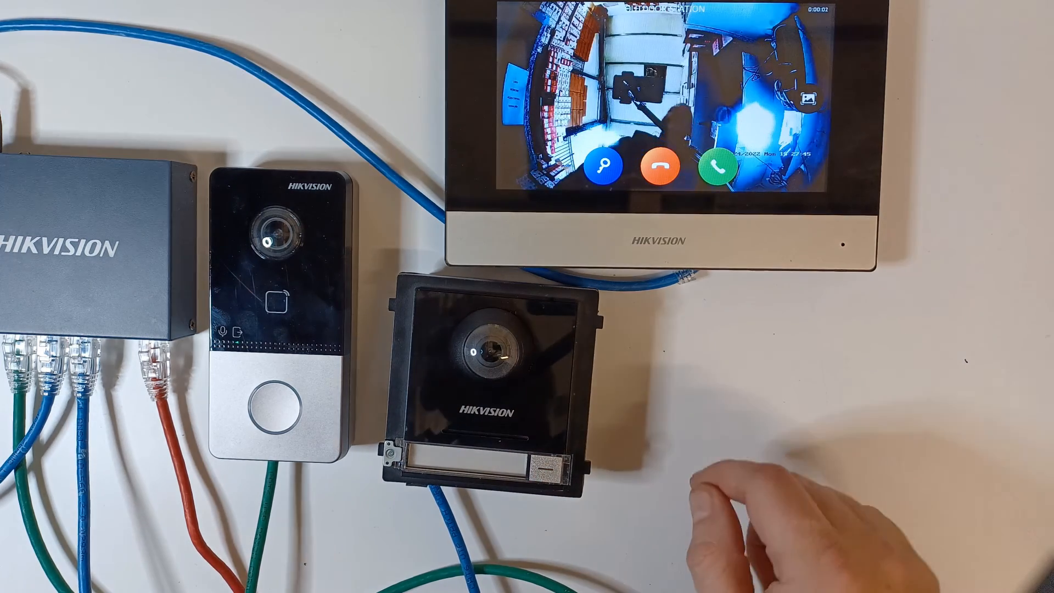
left_click(659, 166)
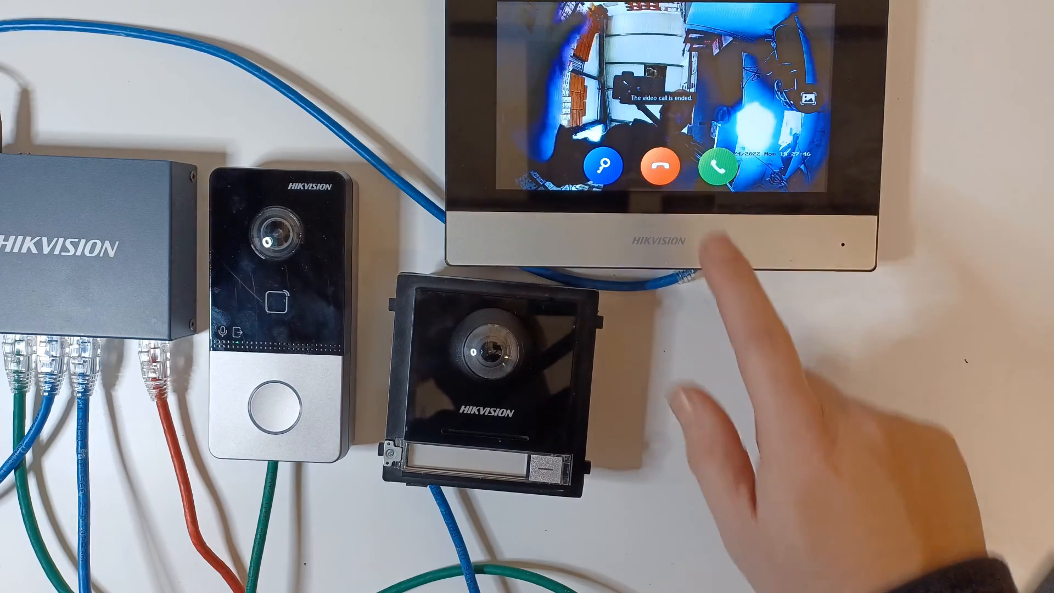